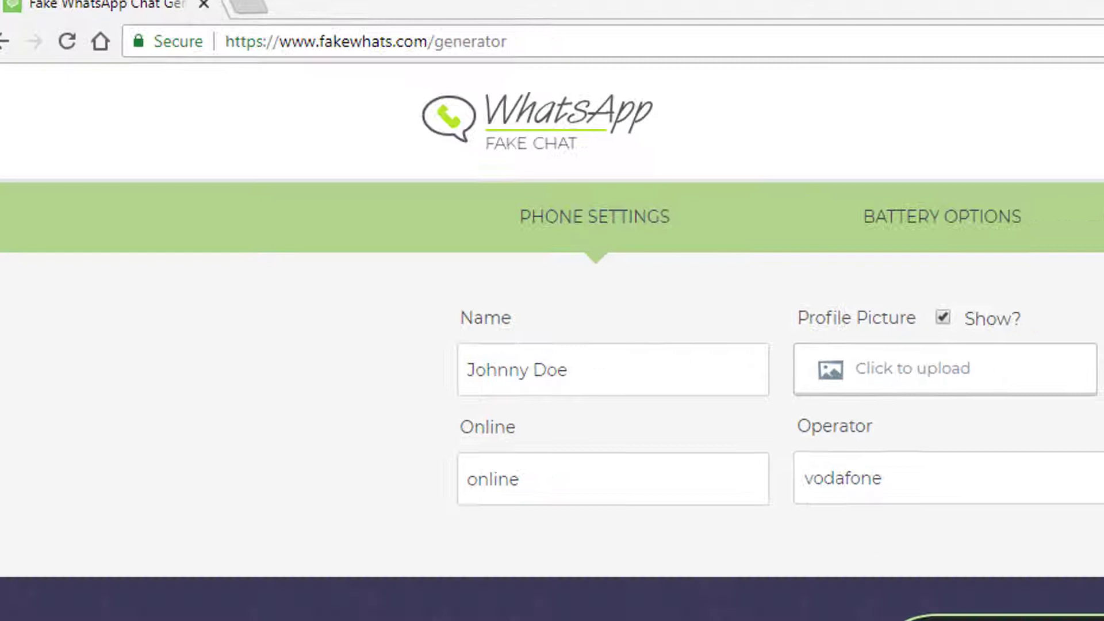
# - Fill Phone Settings with name '1st Clue', operator 'encrypted', back label 'Messages', clearing Online and Message
pyautogui.scroll(-3)
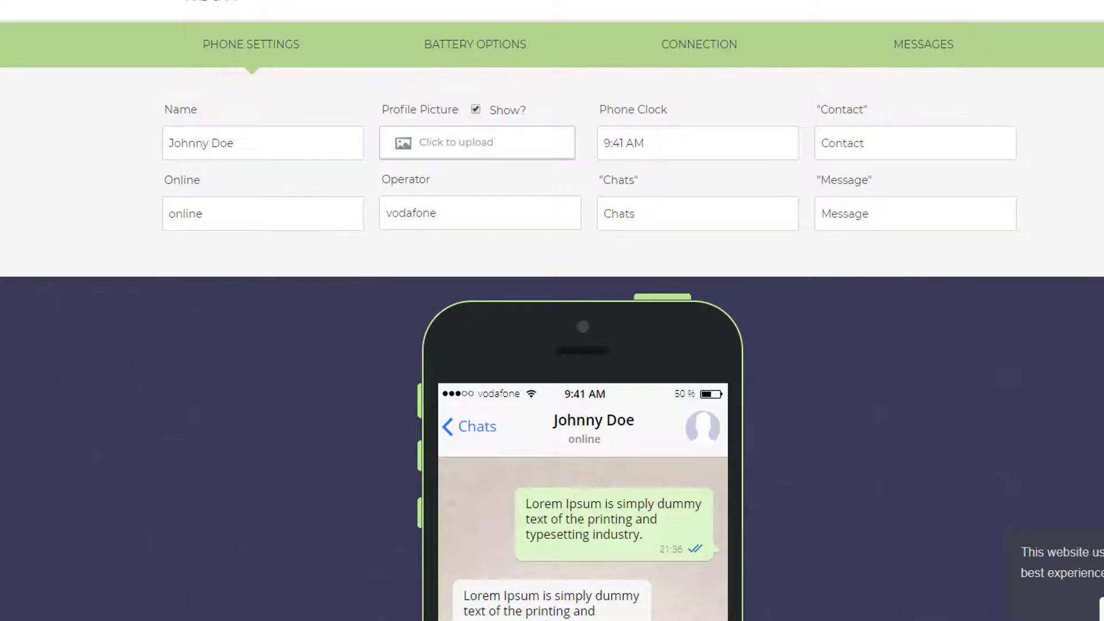
pyautogui.write('1st Clue')
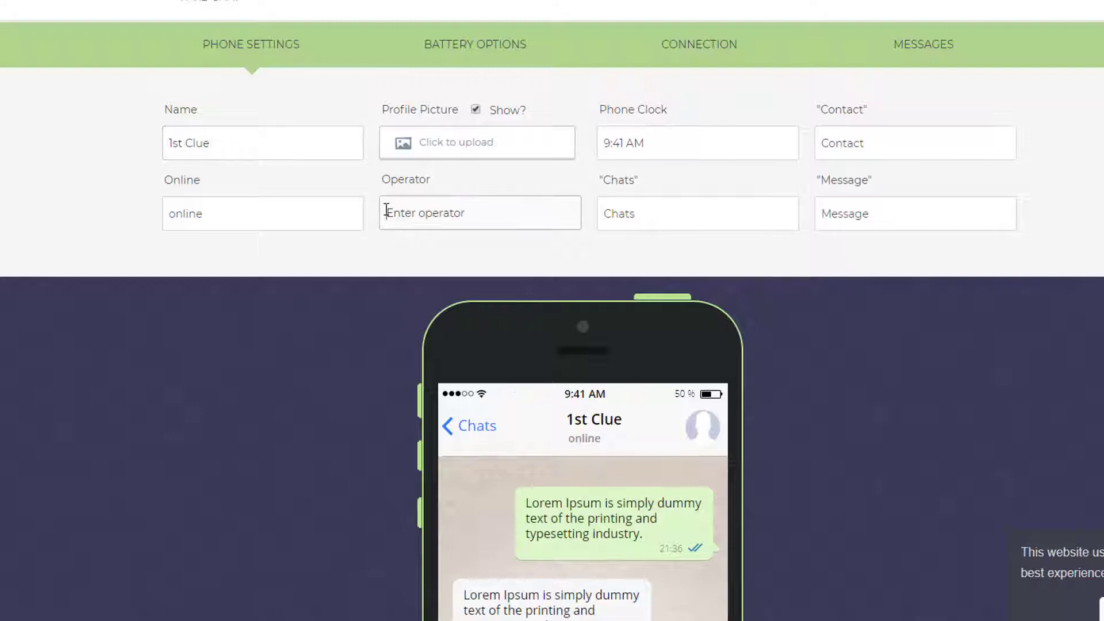
pyautogui.write('encrypted')
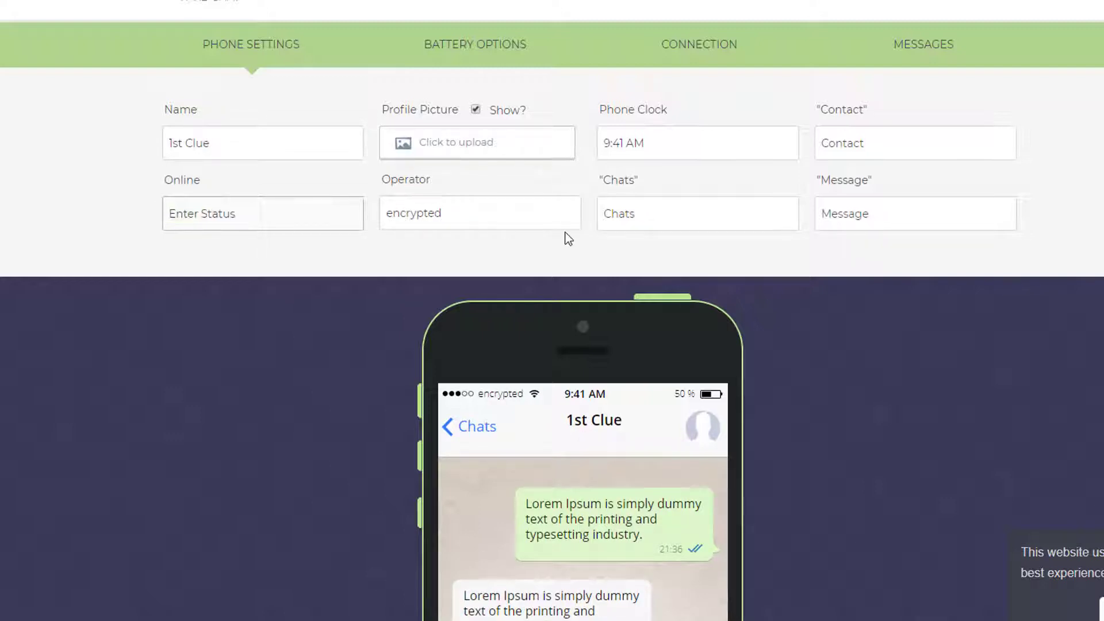
pyautogui.write('Messages')
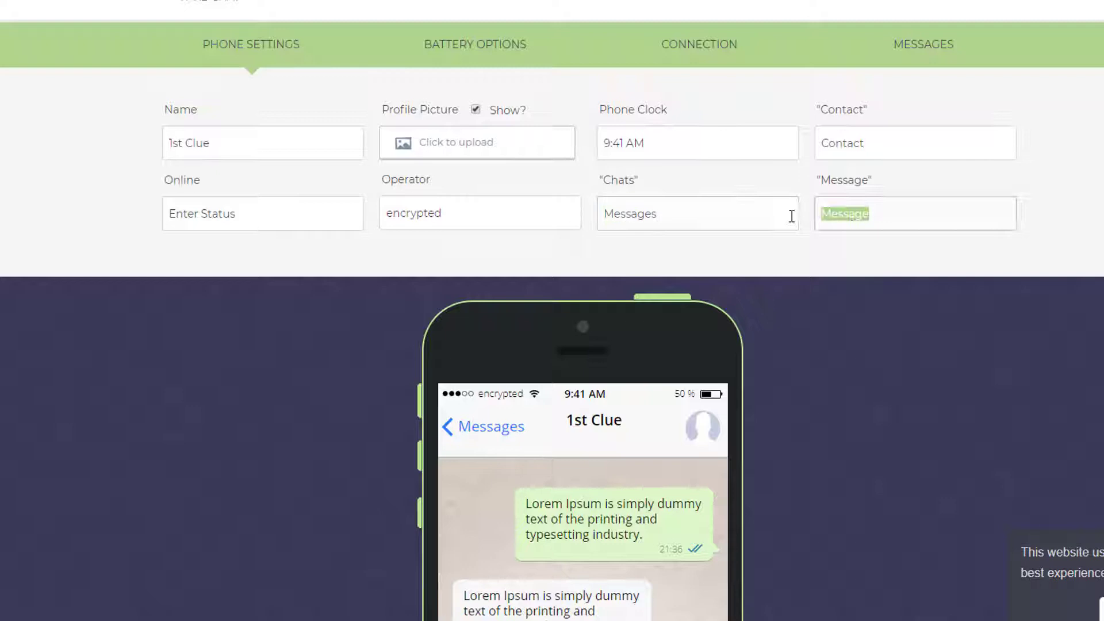
pyautogui.scroll(-3)
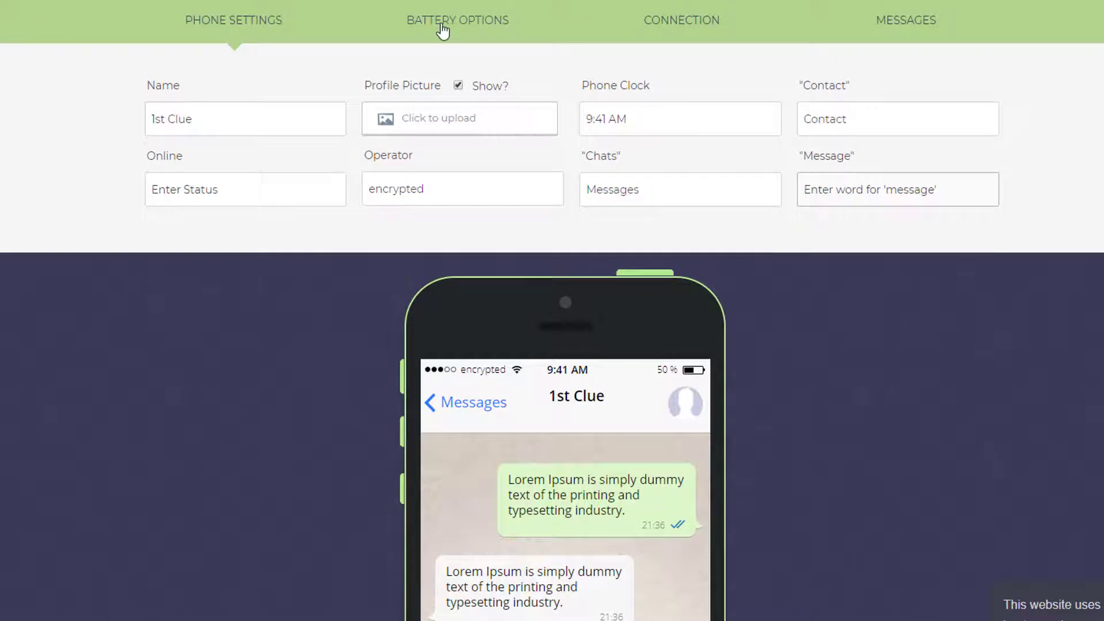
# - Check the Battery Options, then show the Connection settings with WiFi and cellular signal
pyautogui.click(456, 20)
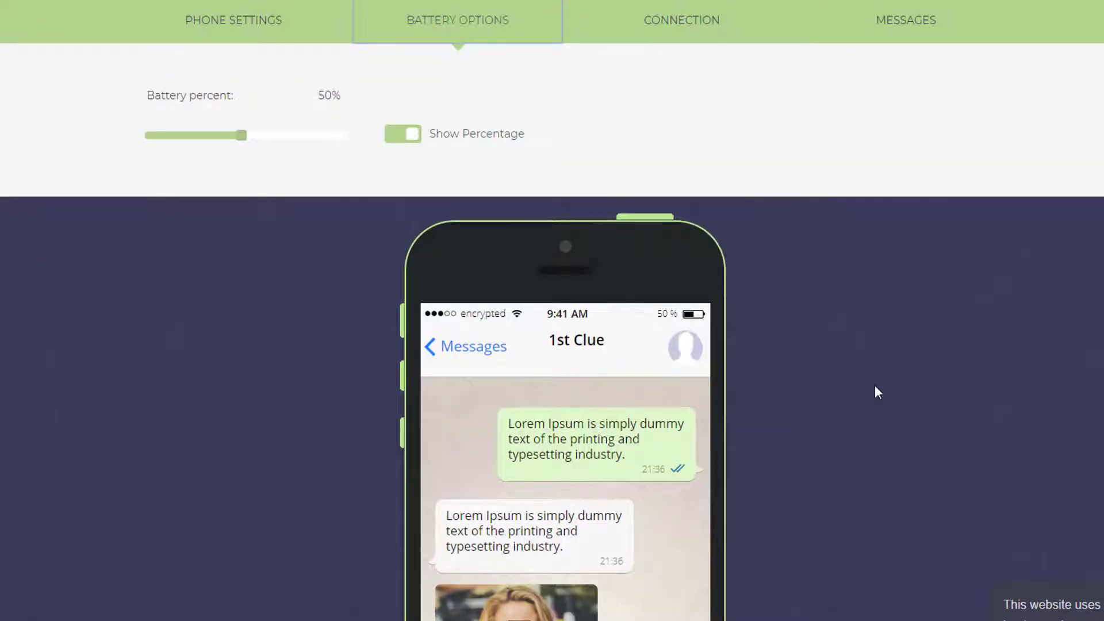
pyautogui.moveTo(696, 27)
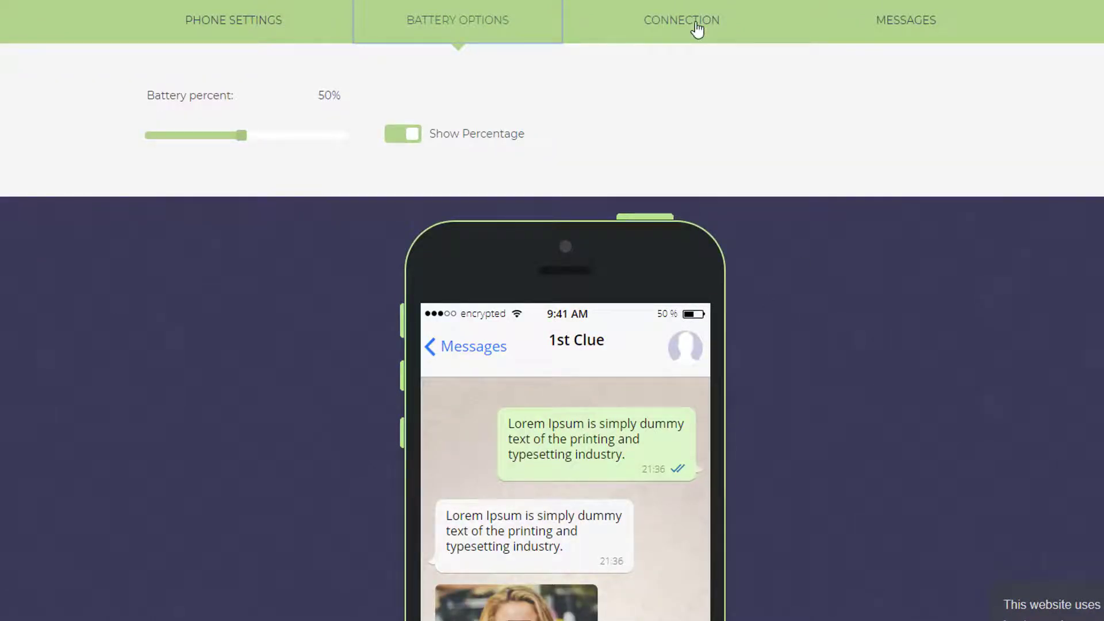
pyautogui.click(679, 19)
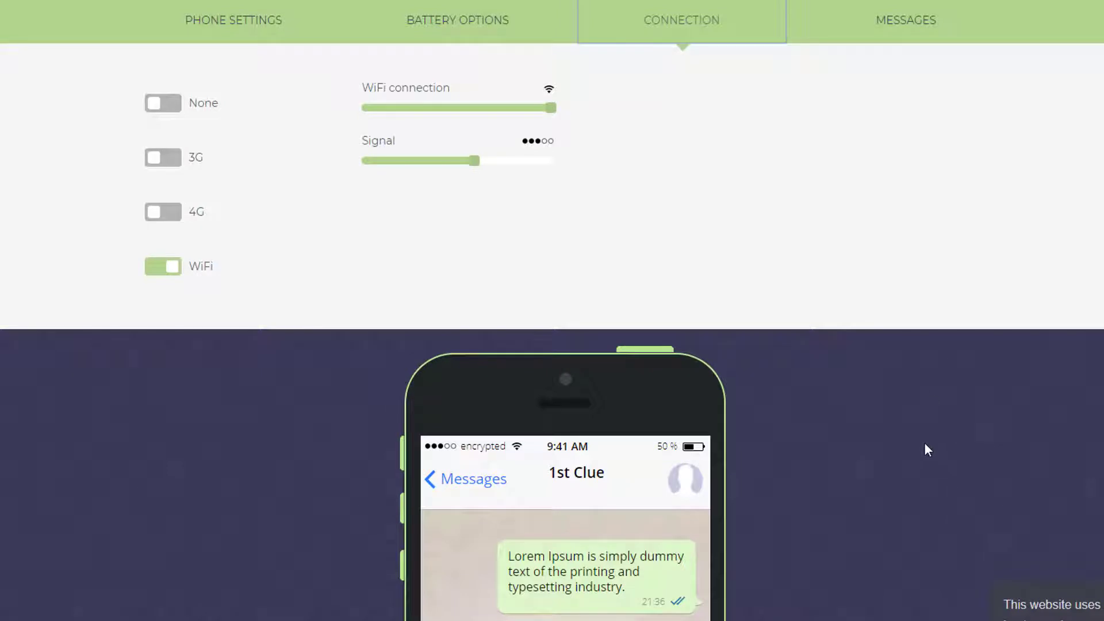
pyautogui.moveTo(928, 48)
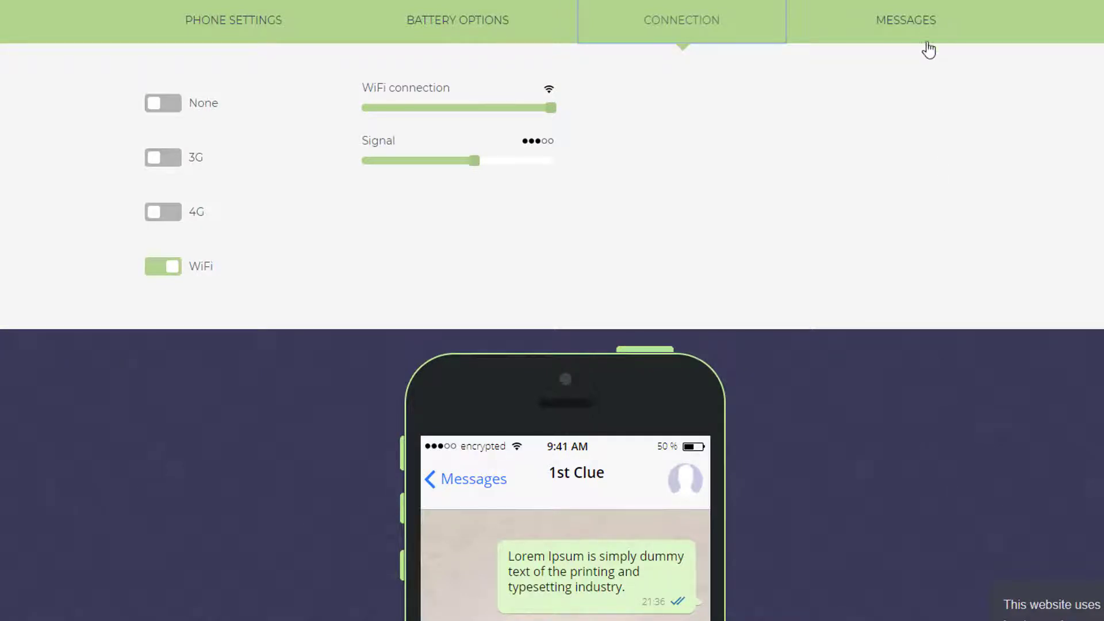
# - Add the grey message 'Newton - give them the code for the first lock.' to the conversation
pyautogui.click(905, 19)
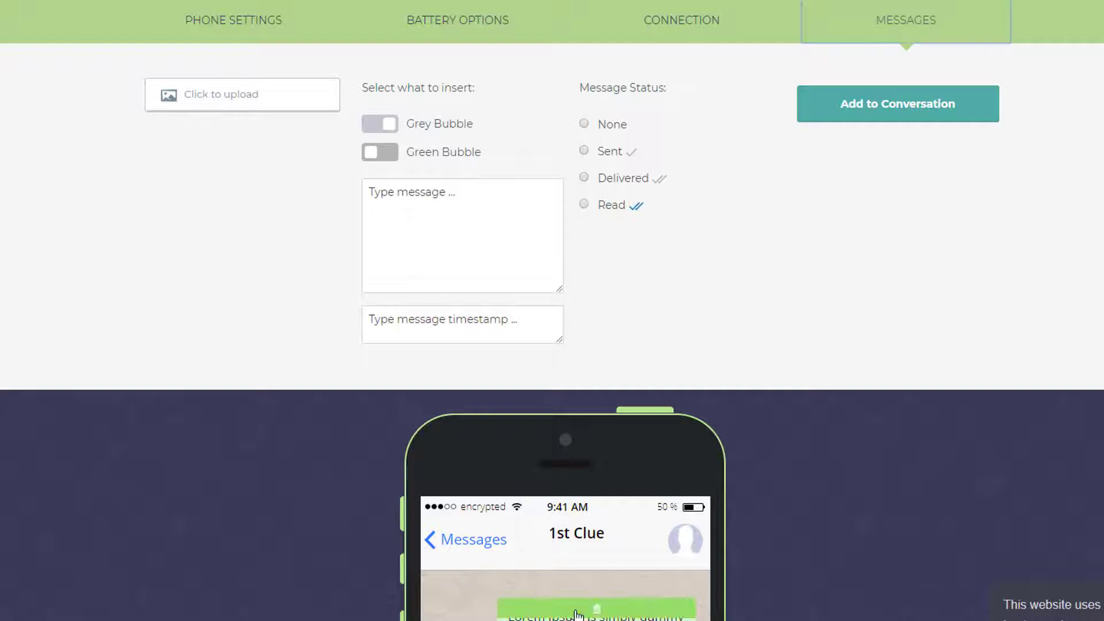
pyautogui.scroll(-3)
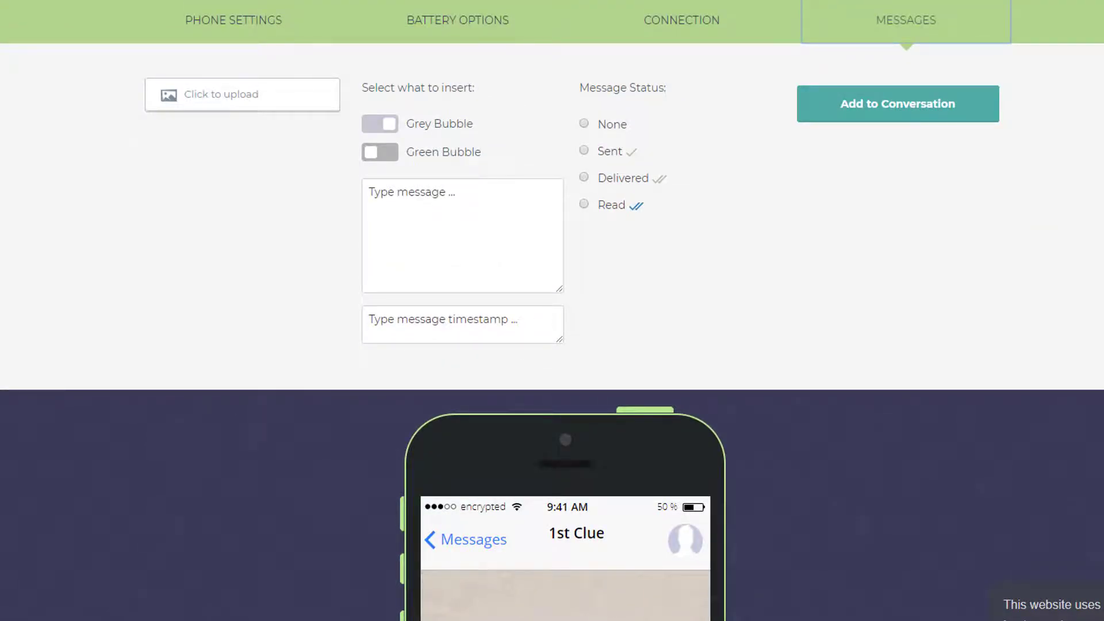
pyautogui.write('Newton - give them the code for the first lock.')
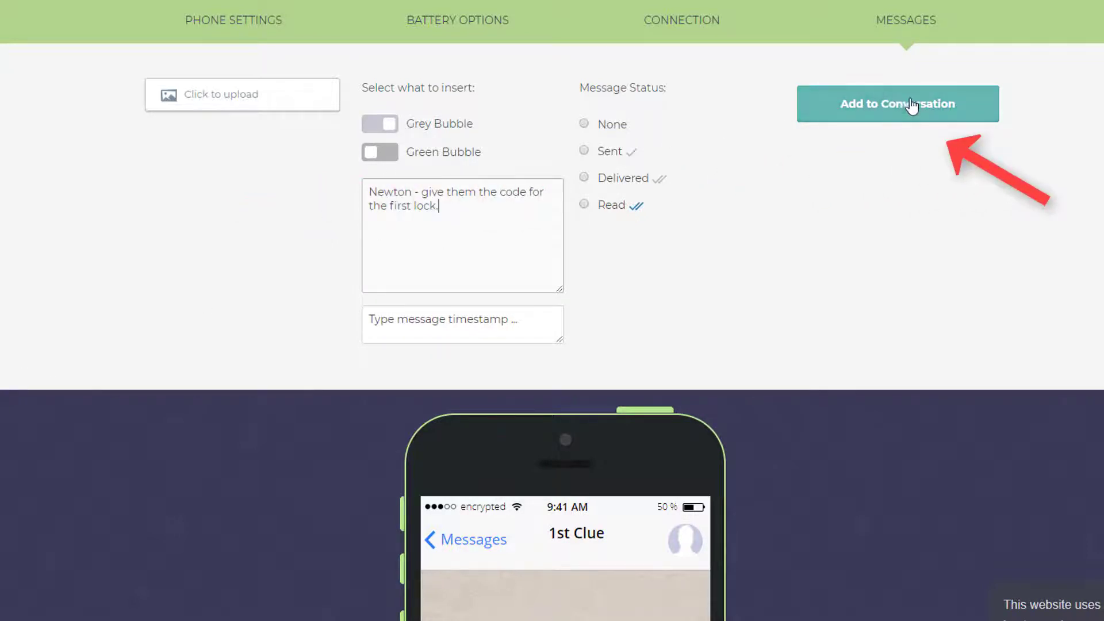
pyautogui.click(897, 104)
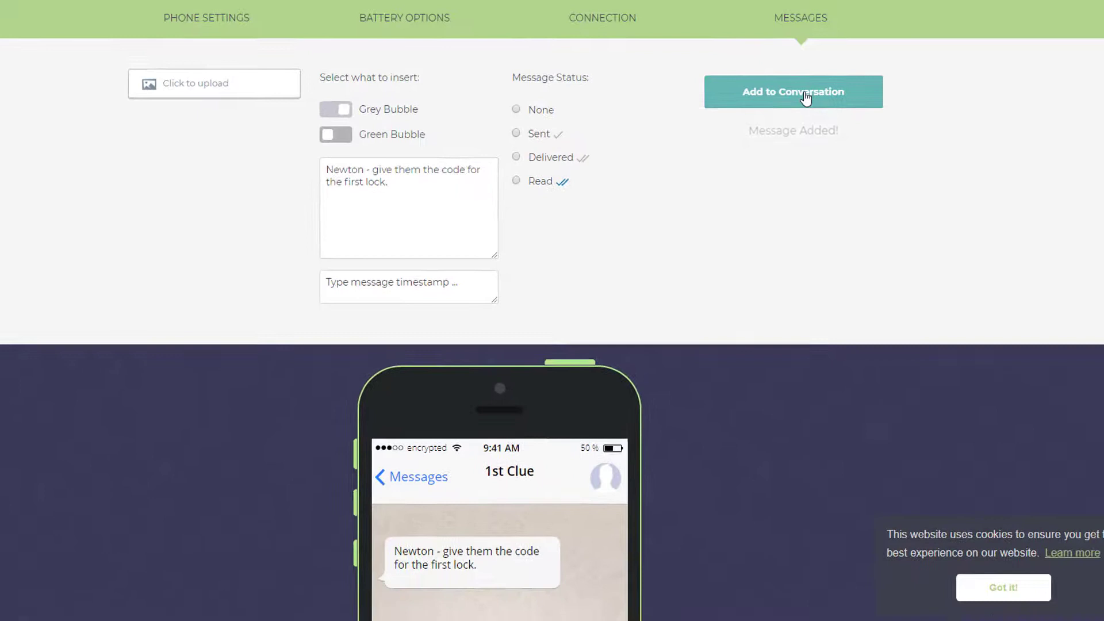
# - Add the green Galileo reply about Dr. Evil to the conversation
pyautogui.click(335, 135)
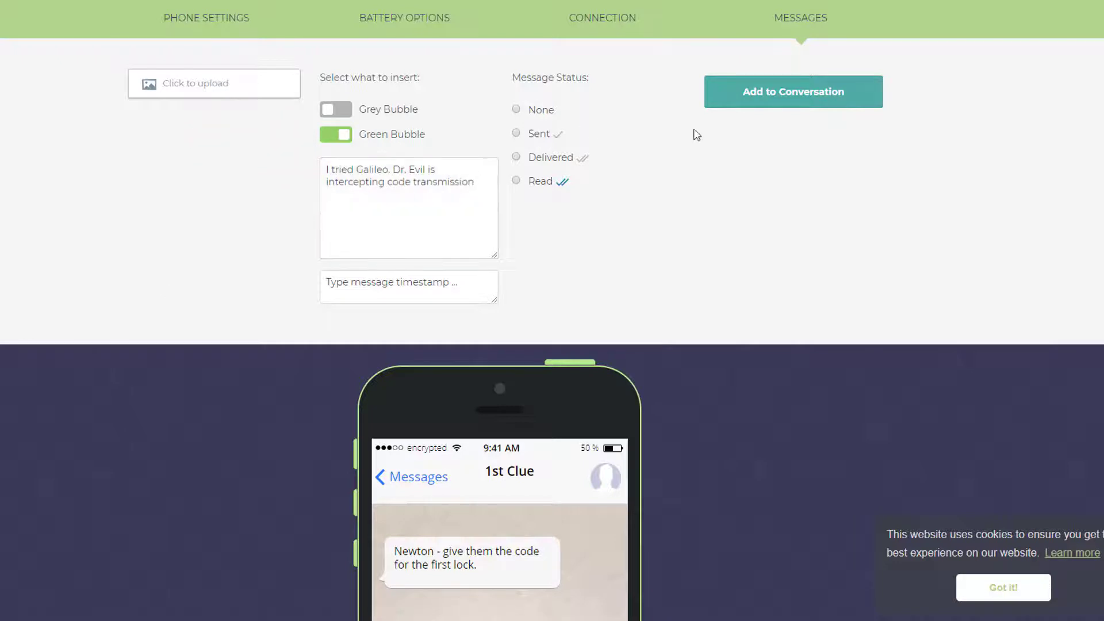
pyautogui.click(793, 91)
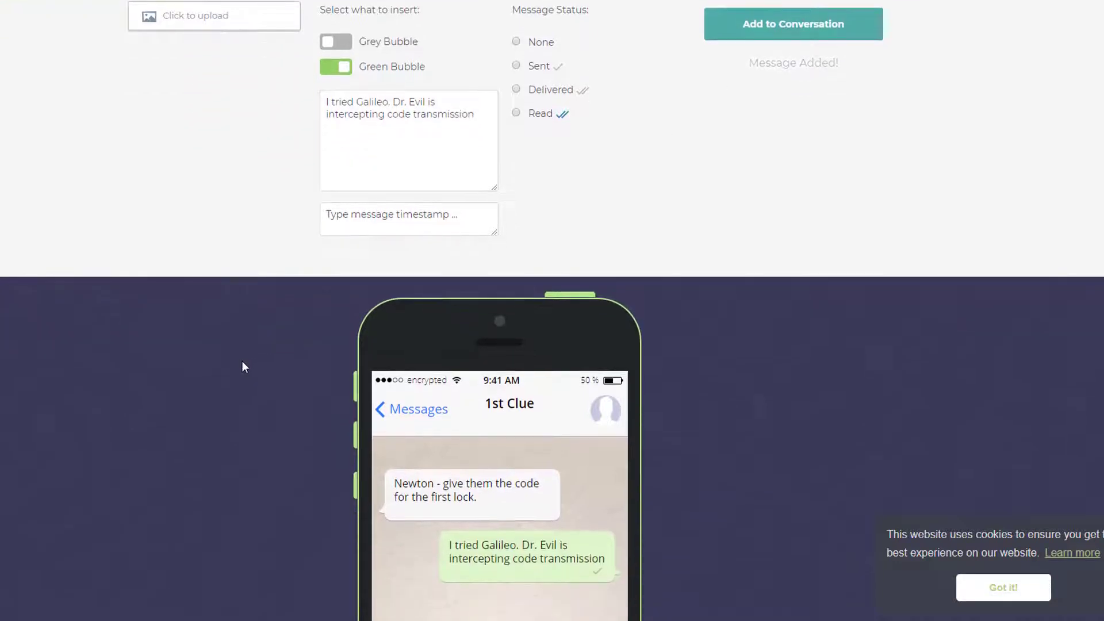
pyautogui.scroll(-3)
pyautogui.write('Use a cipher')
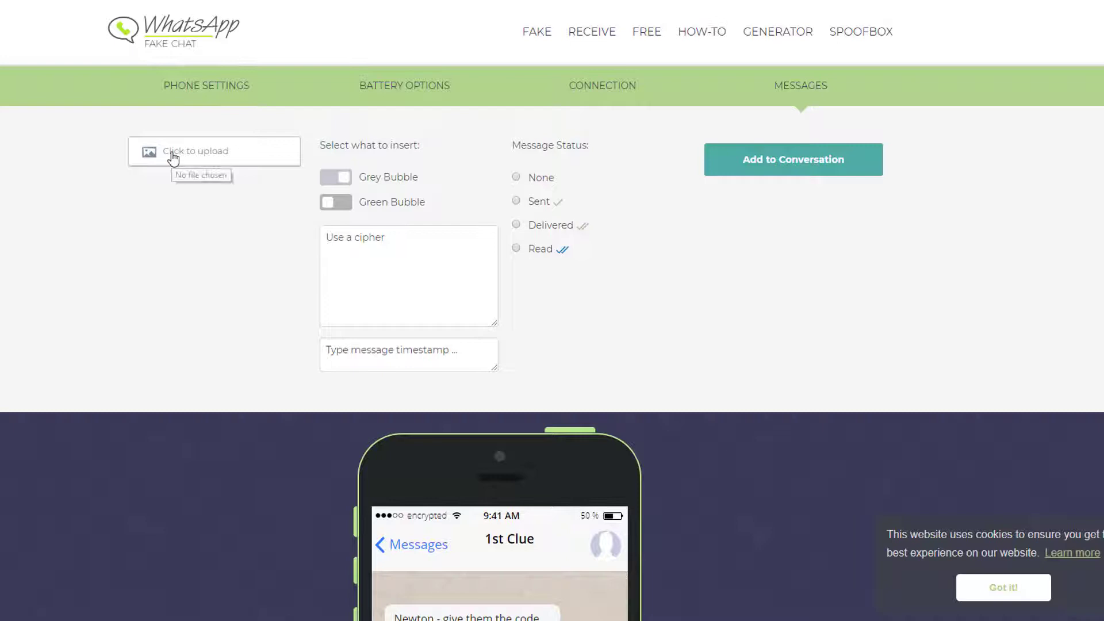
# - Upload the winking emoji image into the chat between 'Use a cipher' and the 'Cipher sent' reply
pyautogui.click(214, 151)
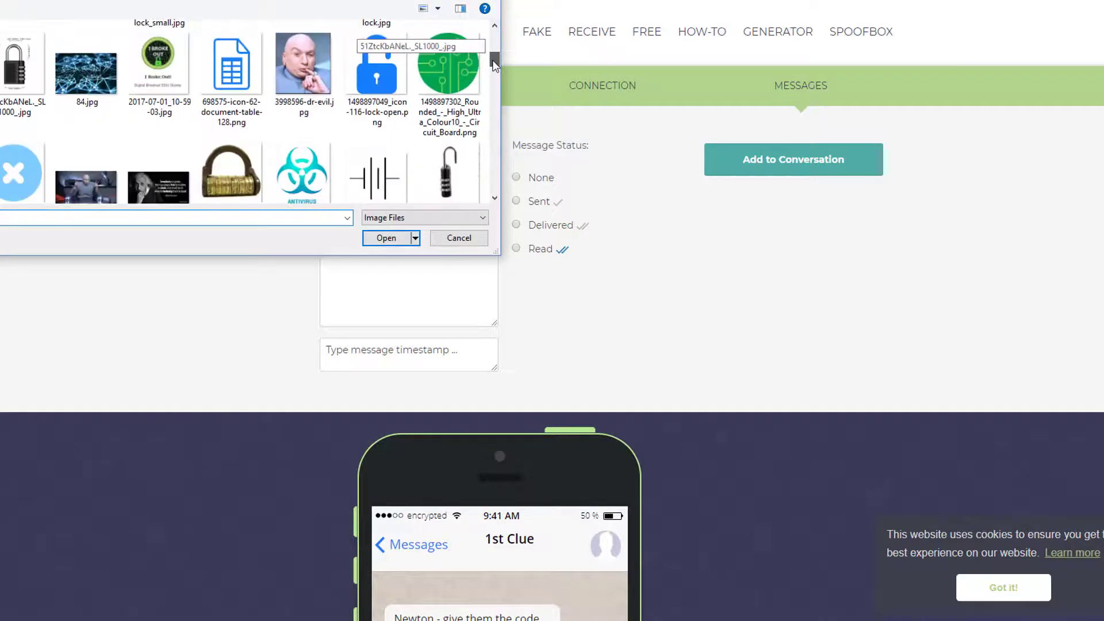
pyautogui.click(459, 237)
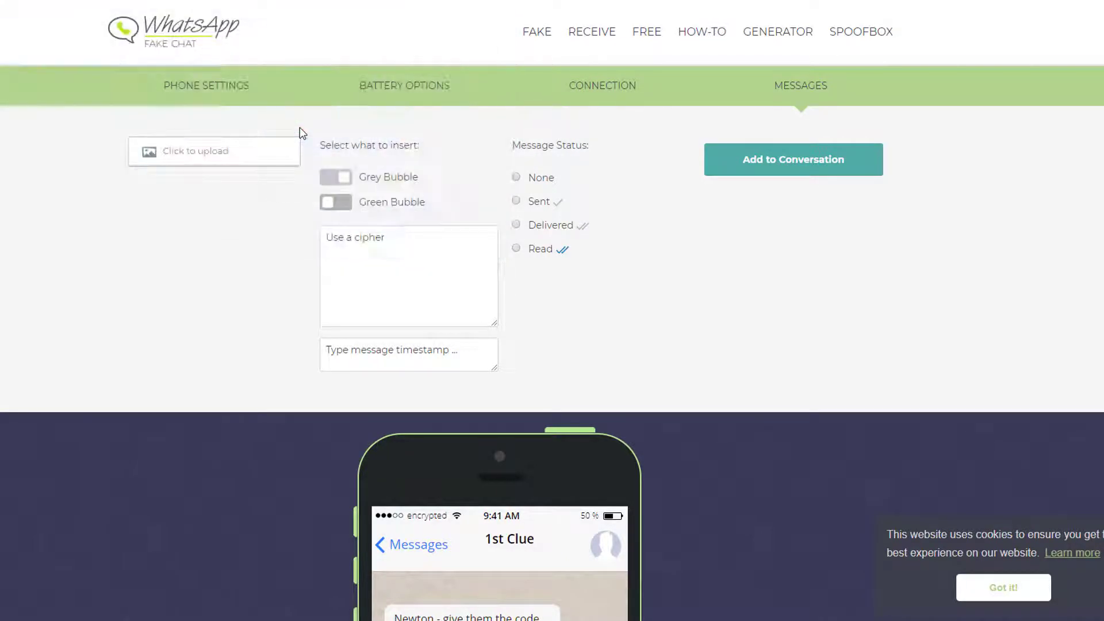
pyautogui.scroll(-3)
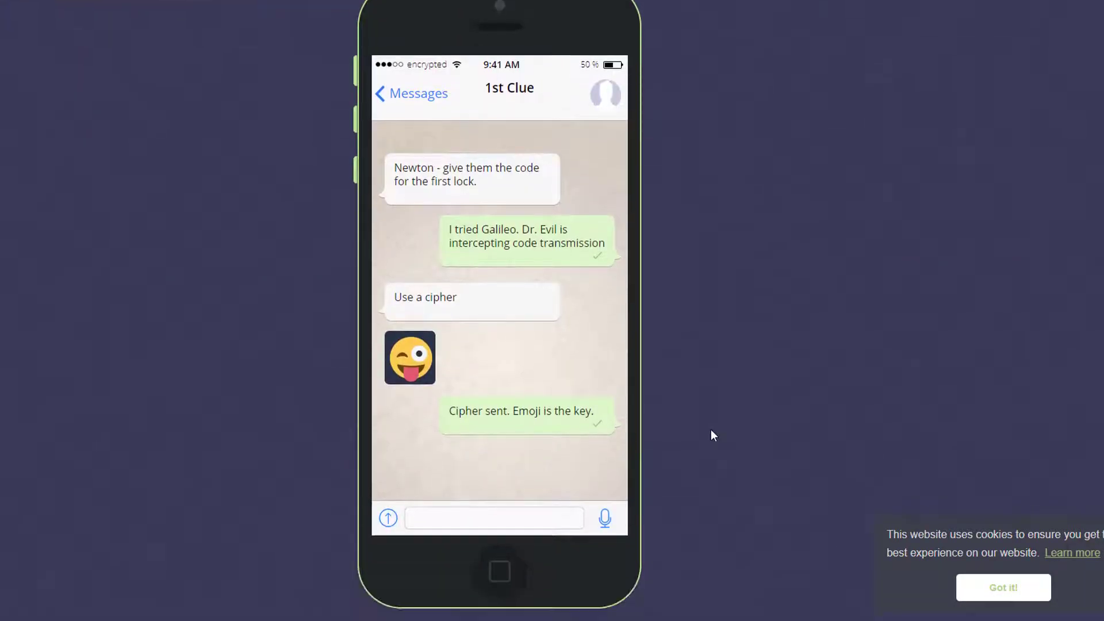
# - Generate the chat as a downloadable image and save it to the computer
pyautogui.scroll(-3)
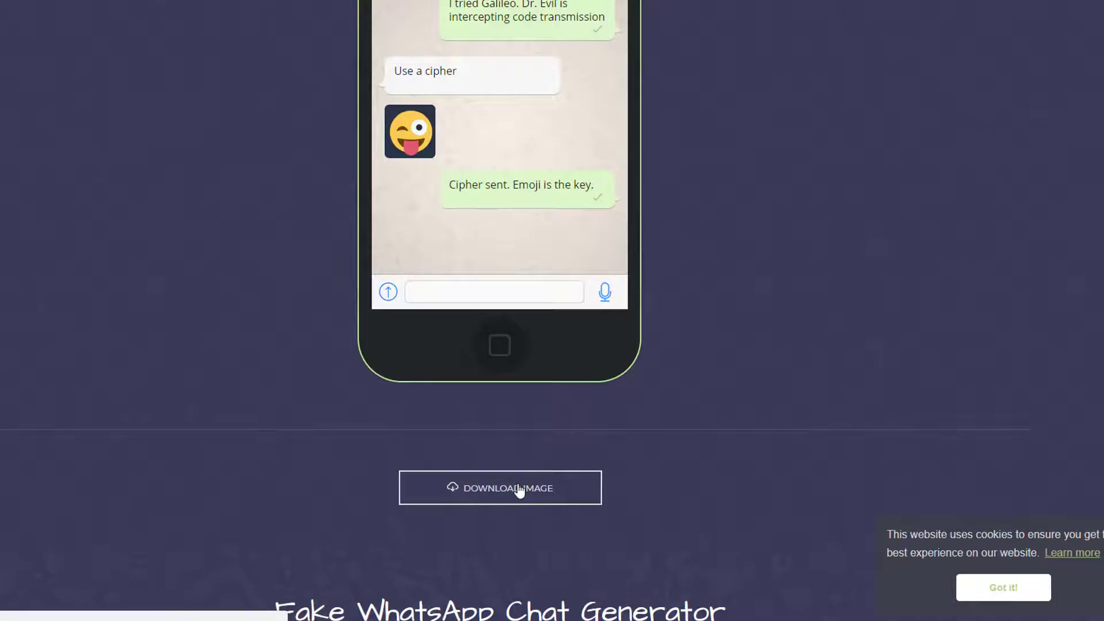
pyautogui.click(500, 488)
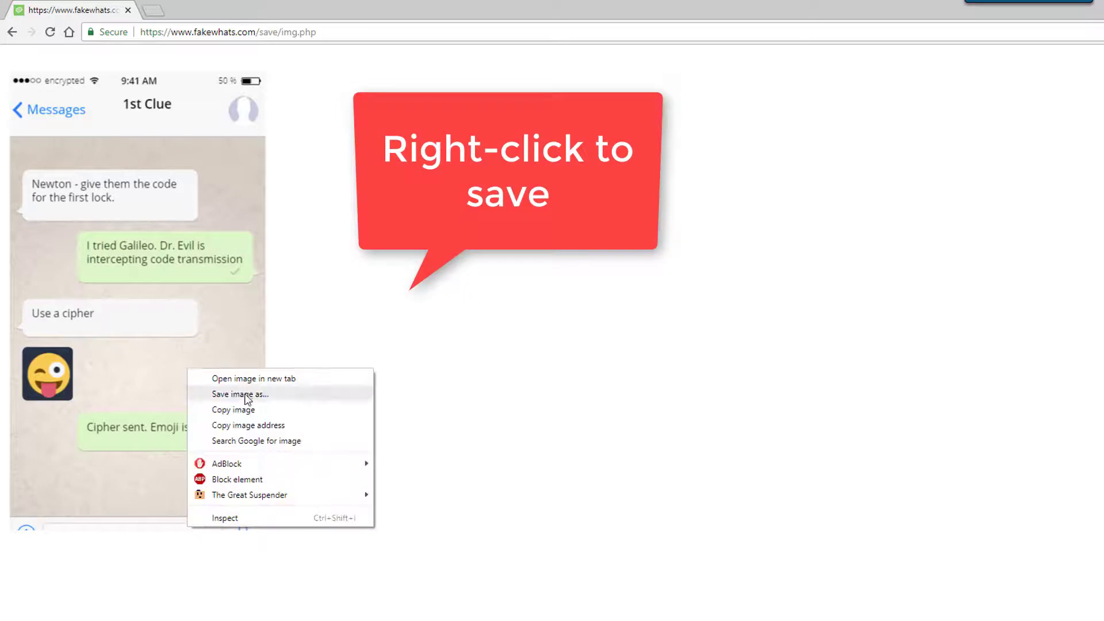
pyautogui.click(240, 393)
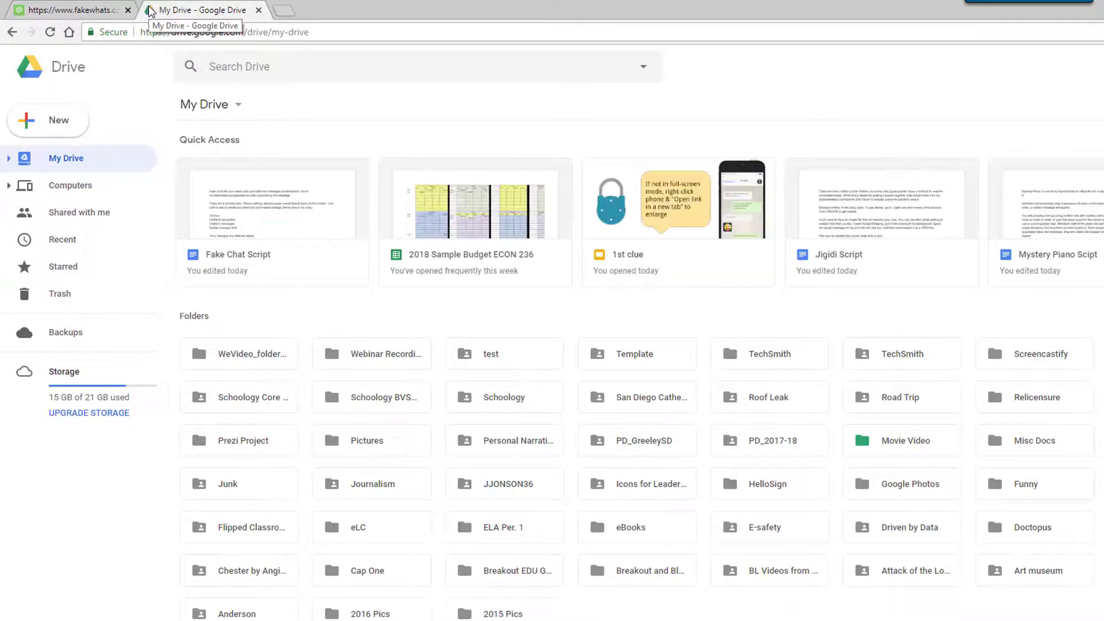
# - Create a new blank Google Slides presentation from Drive's New menu
pyautogui.click(47, 120)
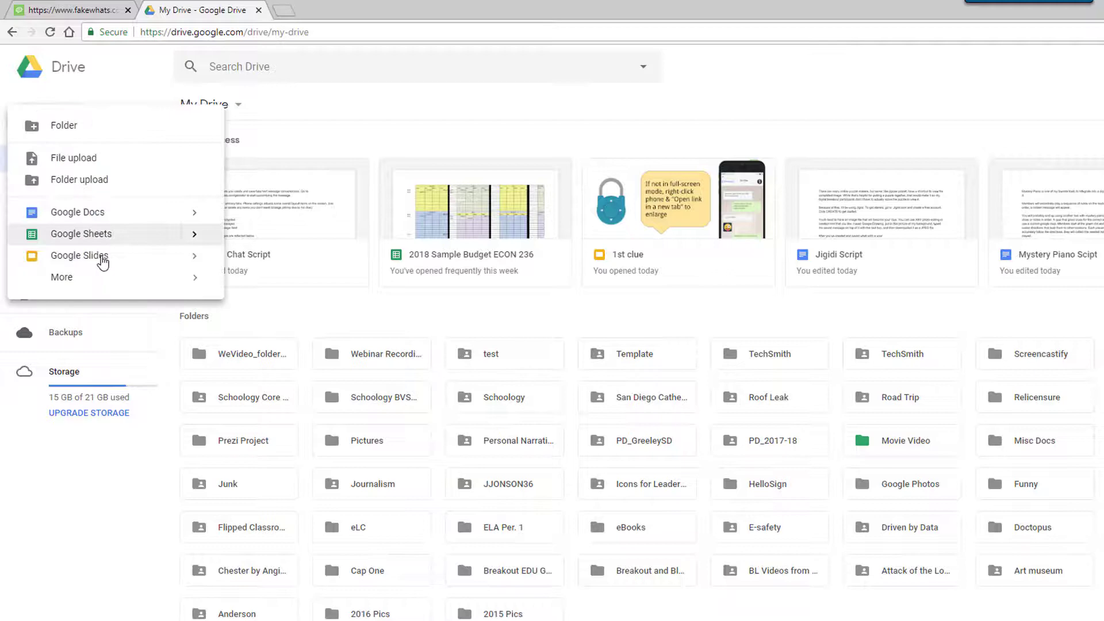
pyautogui.click(79, 254)
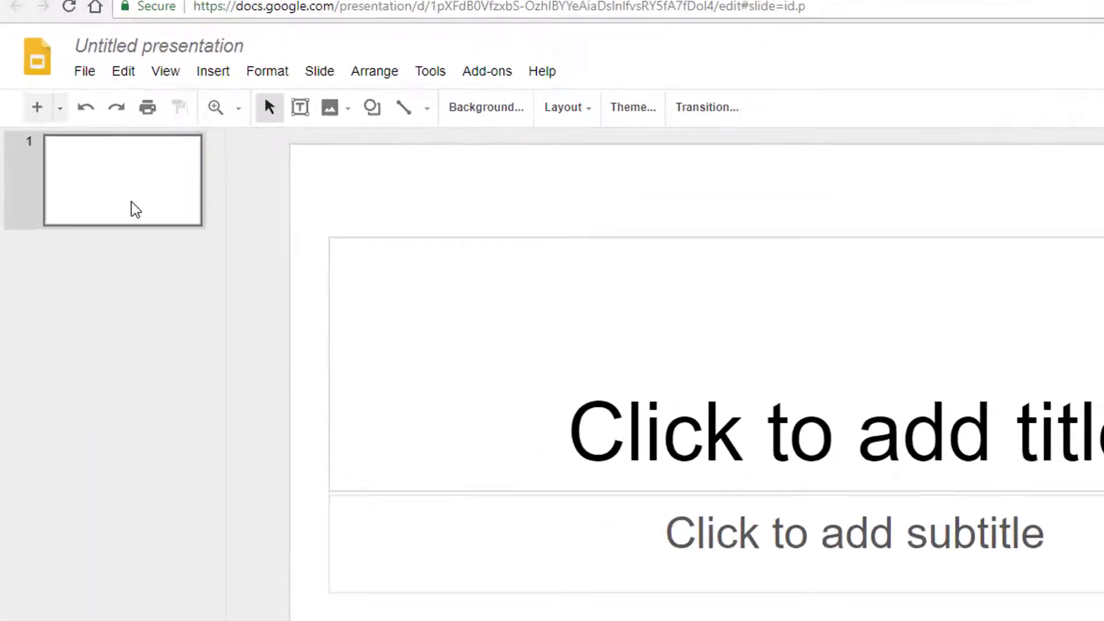
# - Apply the Blank layout to the first slide, removing the title and subtitle placeholders
pyautogui.rightClick(123, 179)
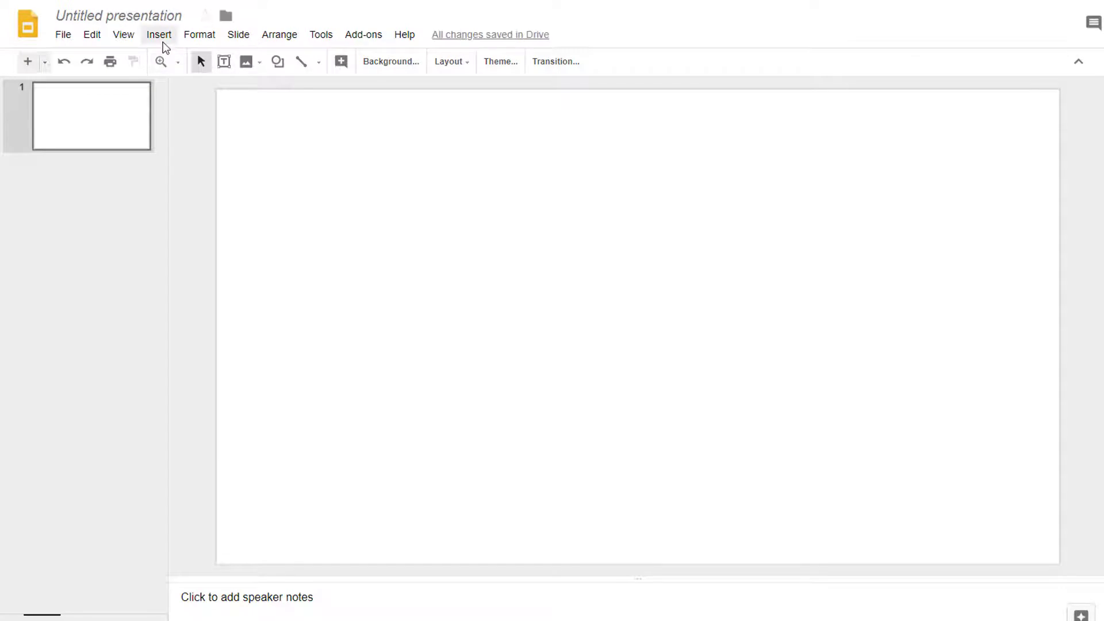
pyautogui.click(159, 34)
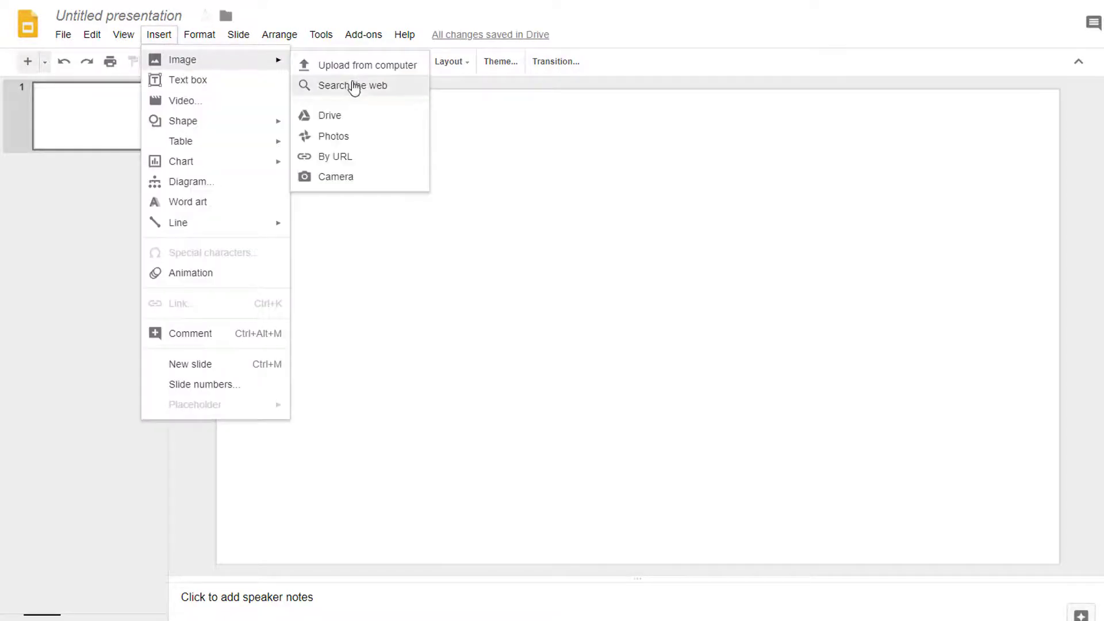
# - Insert a blank black phone image found by web search for 'blank phone'
pyautogui.click(352, 85)
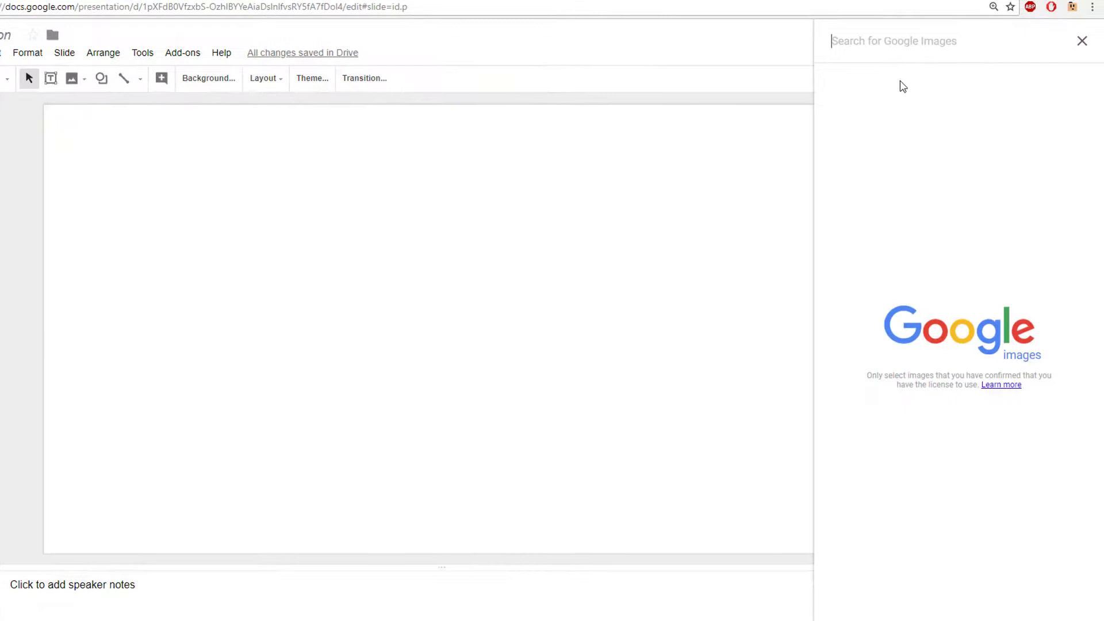
pyautogui.write('blank phon')
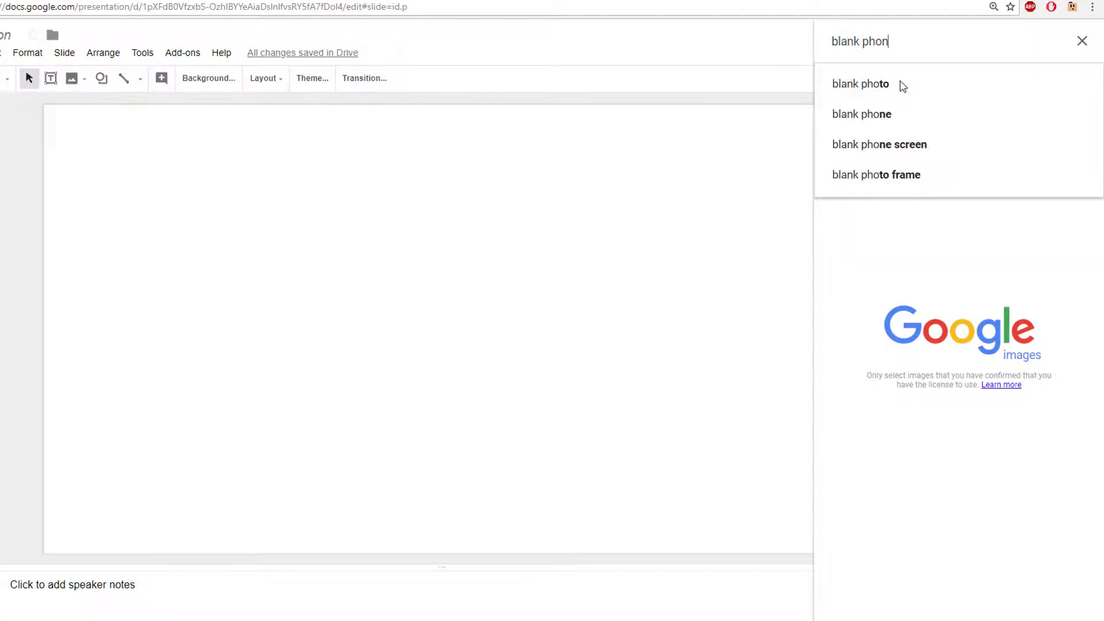
pyautogui.click(861, 114)
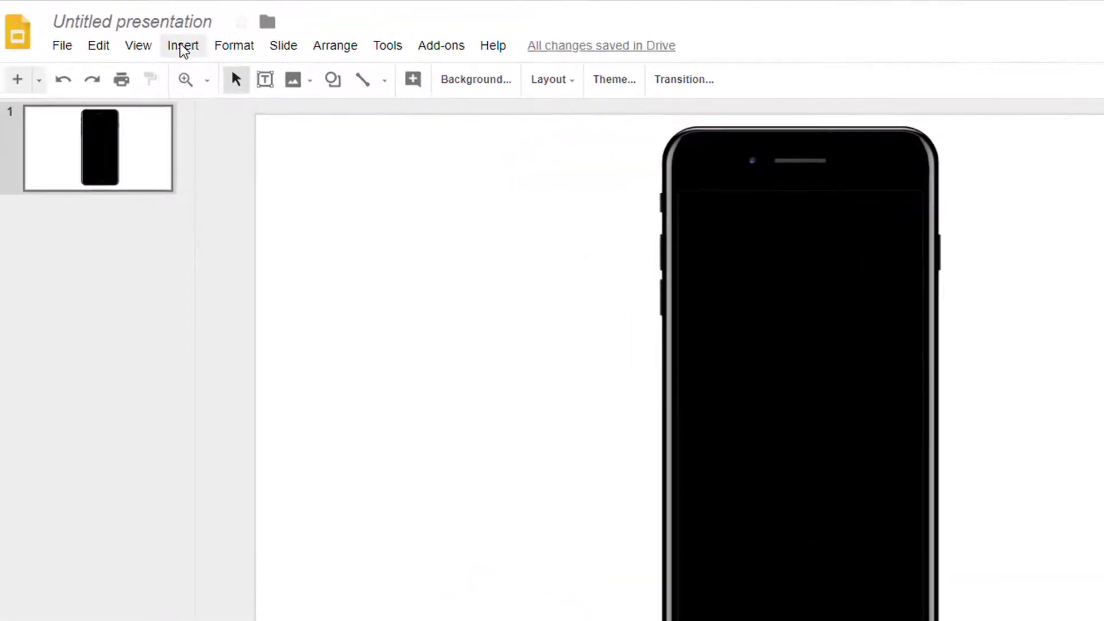
# - Upload the 1st Clue chat screenshot and position it over the phone's screen
pyautogui.click(183, 45)
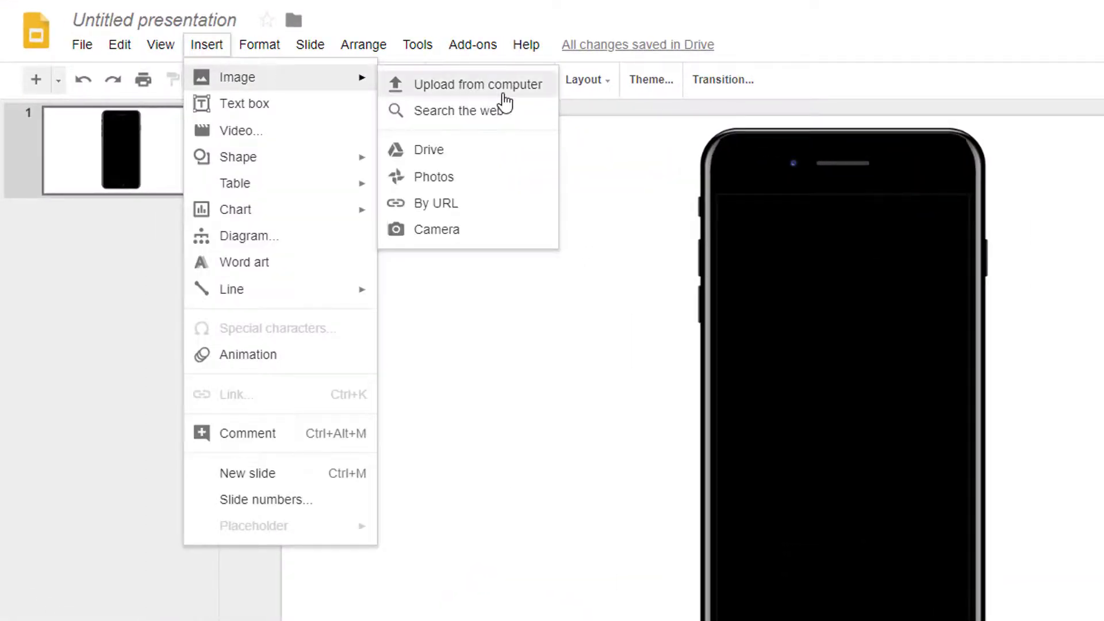
pyautogui.click(477, 84)
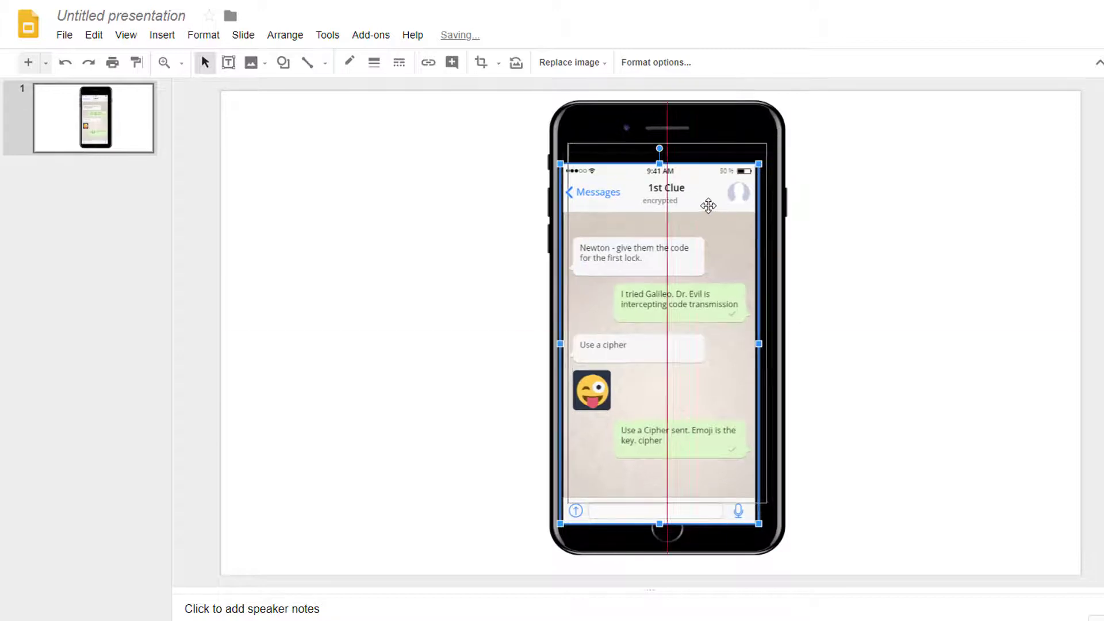
pyautogui.click(848, 441)
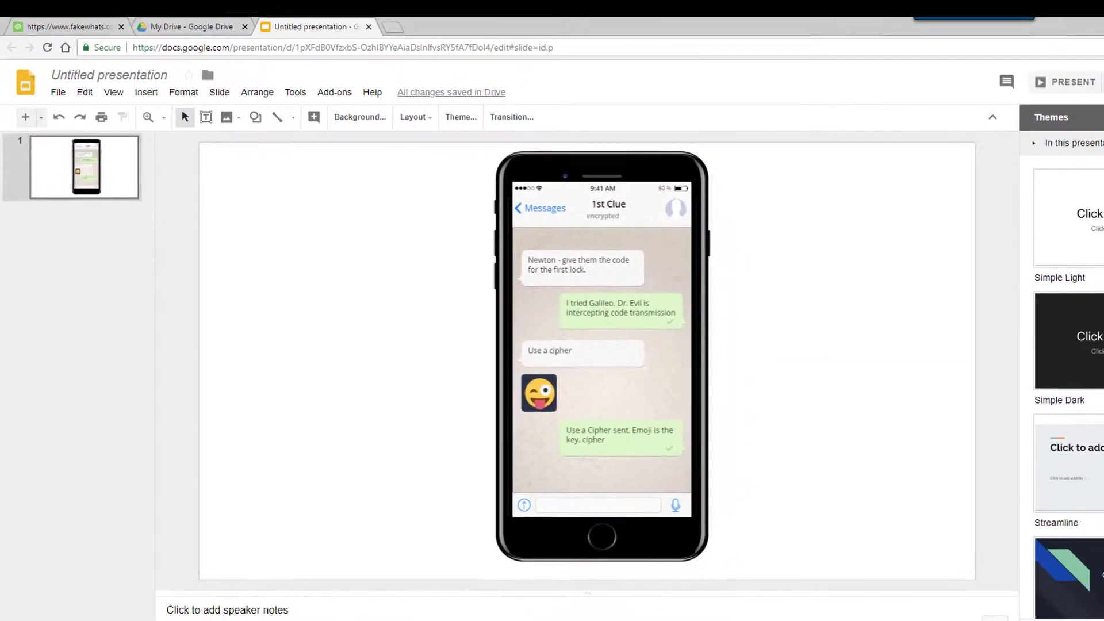
# - Copy the codemoji.org page address from the Codemoji tab's address bar
pyautogui.click(437, 26)
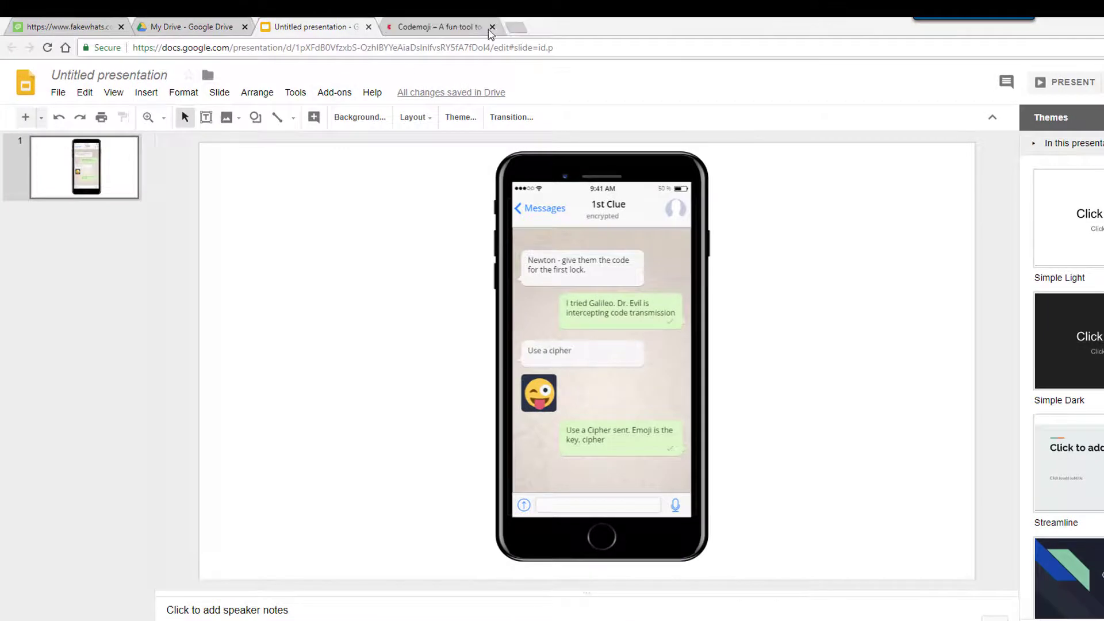
pyautogui.click(436, 27)
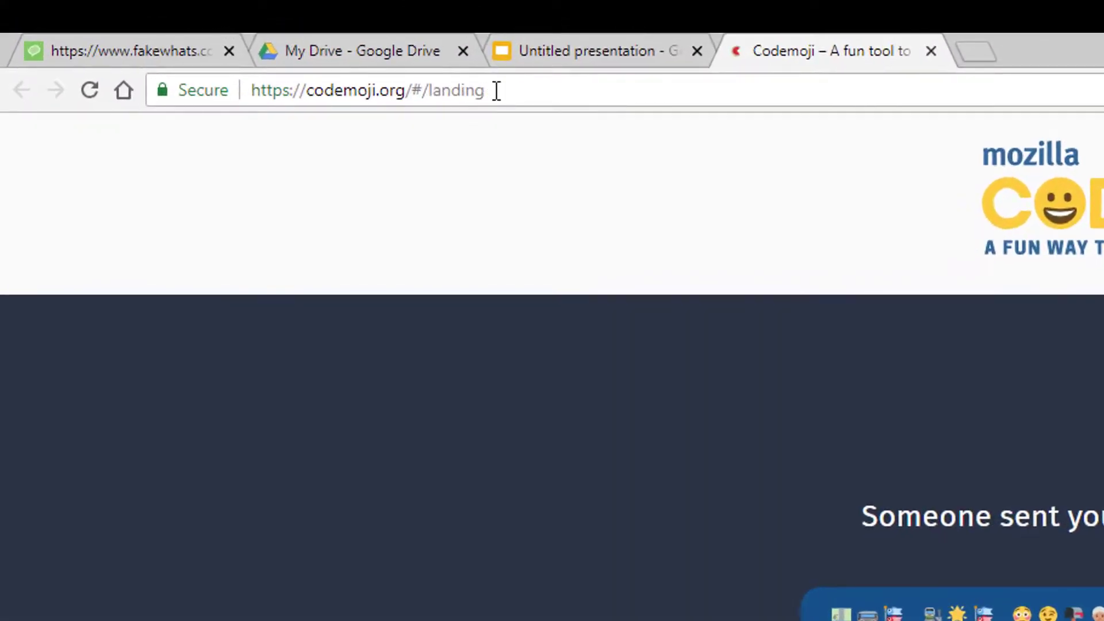
pyautogui.rightClick(366, 90)
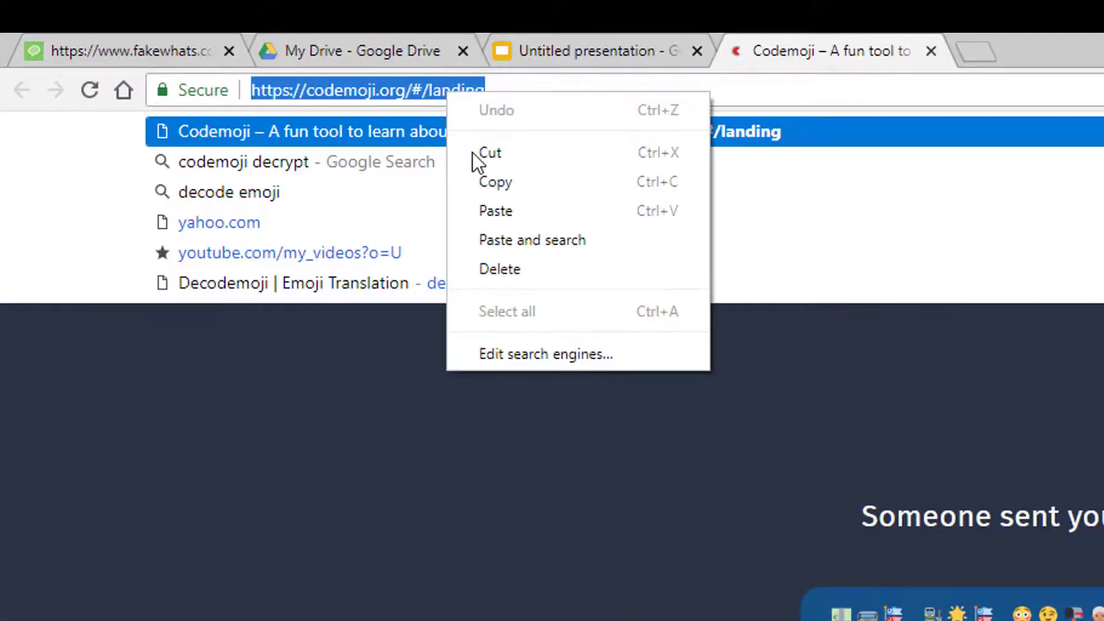
pyautogui.click(593, 49)
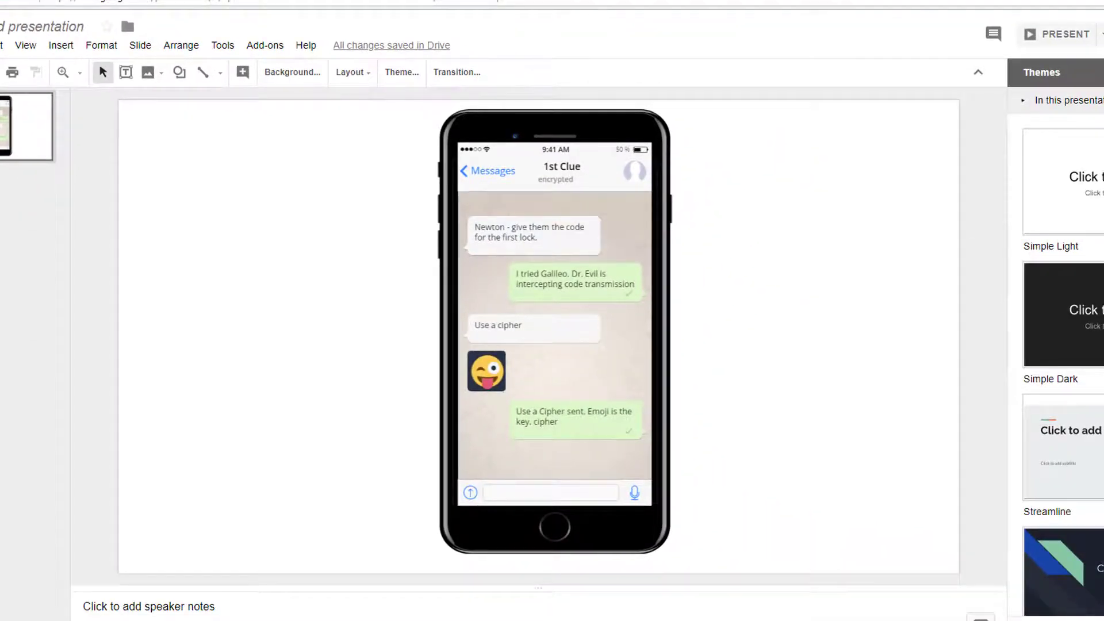
pyautogui.moveTo(528, 327)
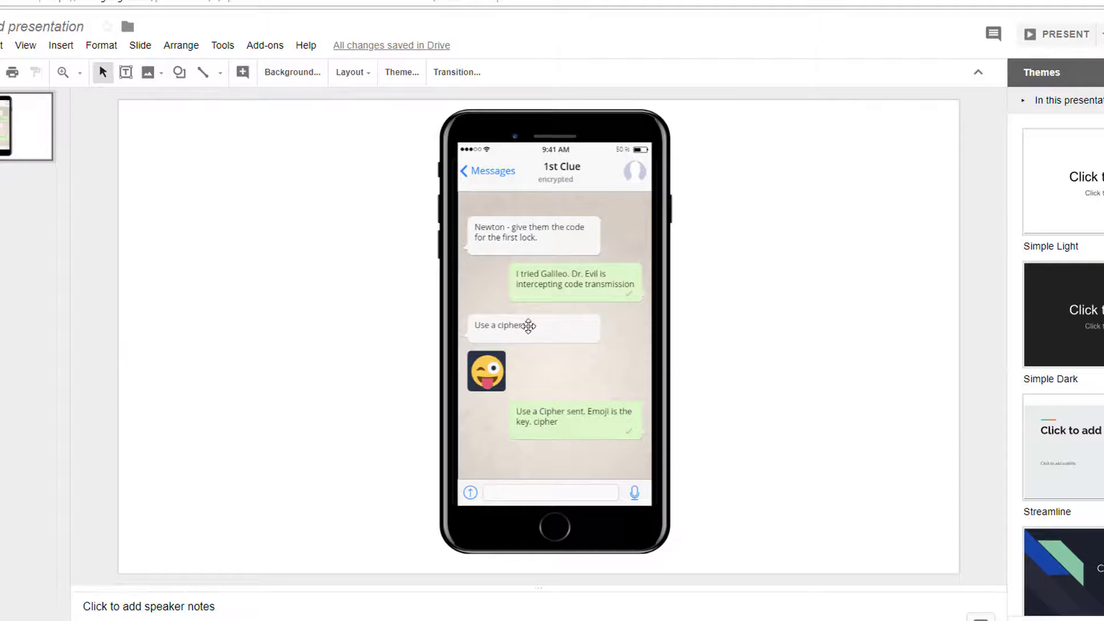
# - Paste the Codemoji landing URL as a link on the selected chat screenshot
pyautogui.click(554, 325)
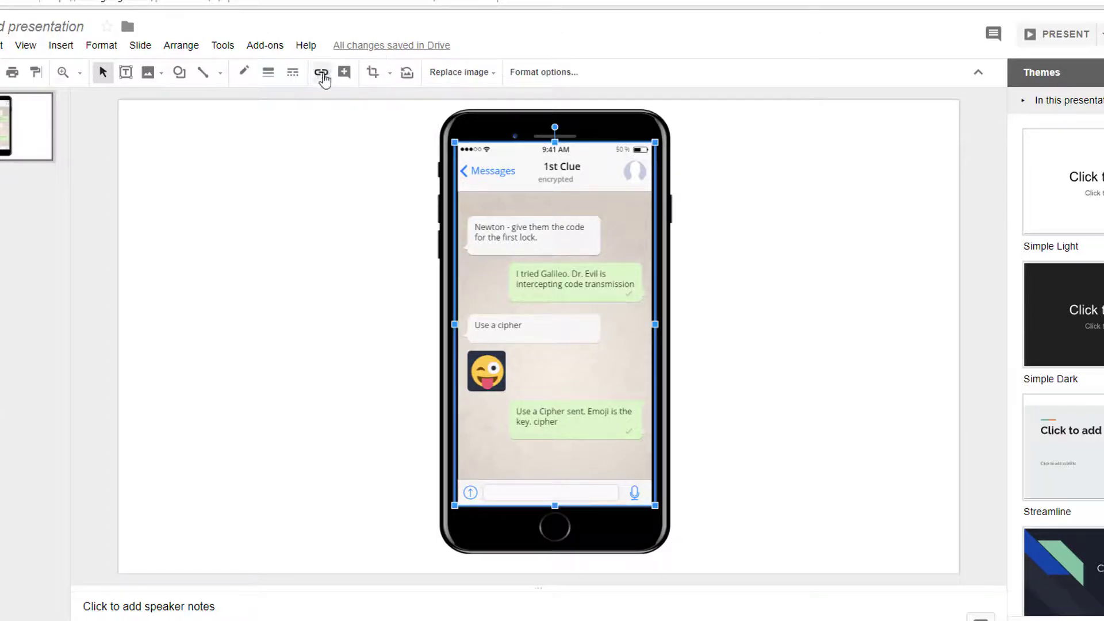
pyautogui.click(320, 71)
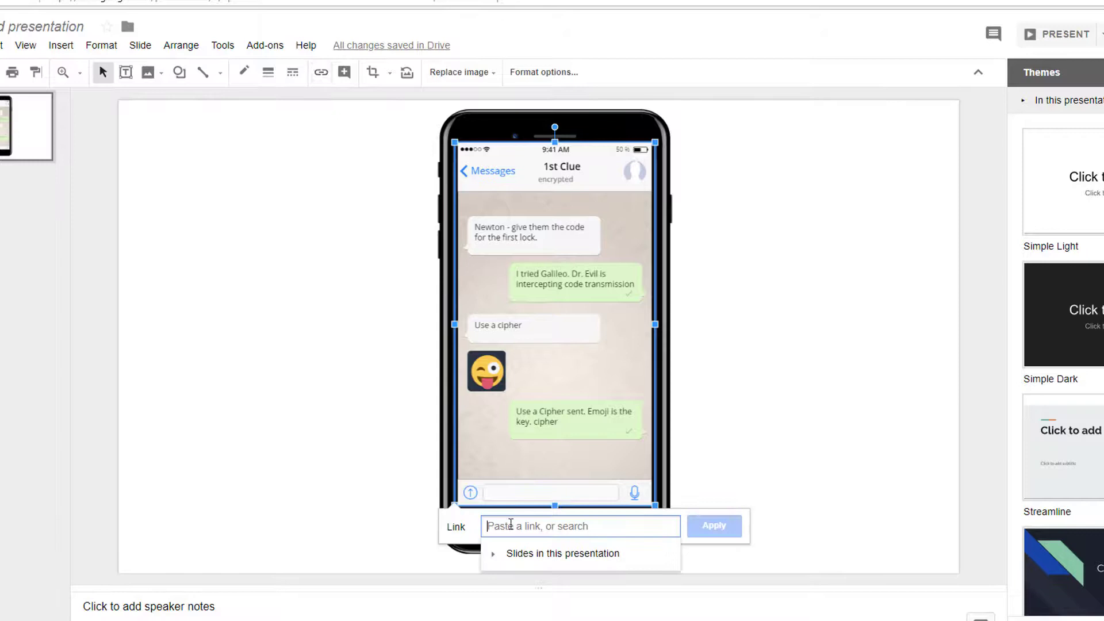
pyautogui.rightClick(557, 525)
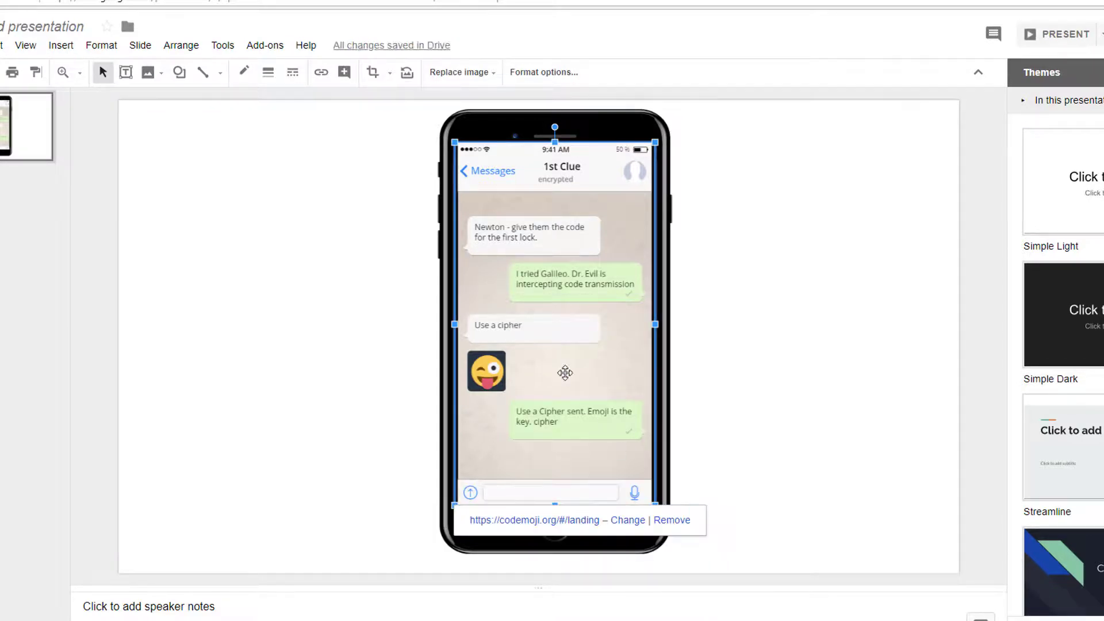
pyautogui.click(125, 71)
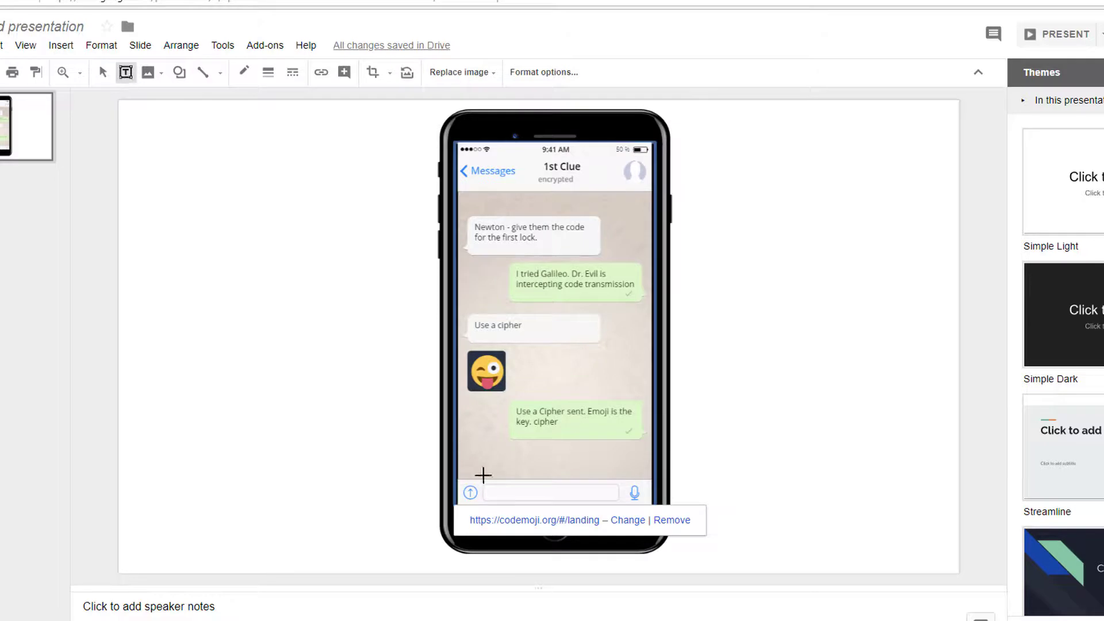
# - Add a text box in the message bar reading 'Decipher if you can'
pyautogui.click(550, 491)
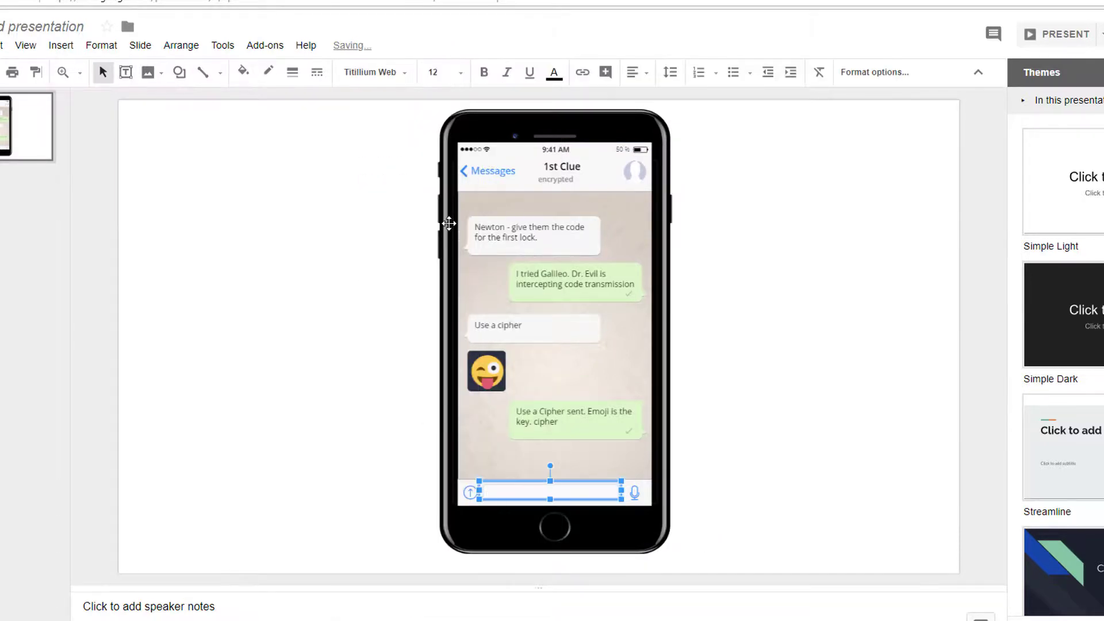
pyautogui.write('Decipher if you can')
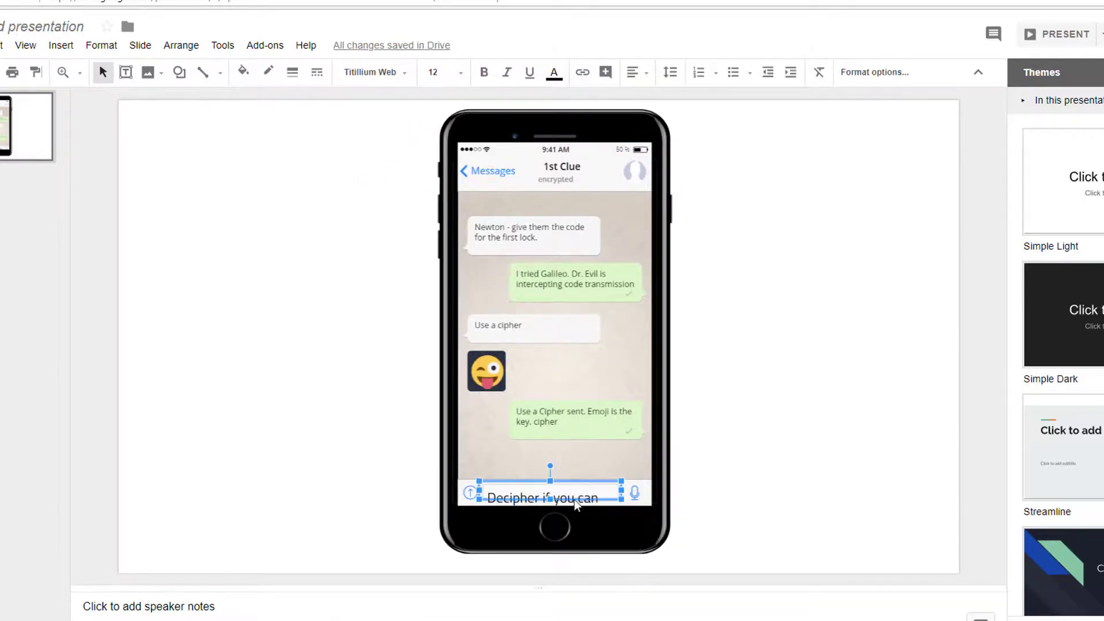
pyautogui.tripleClick(543, 497)
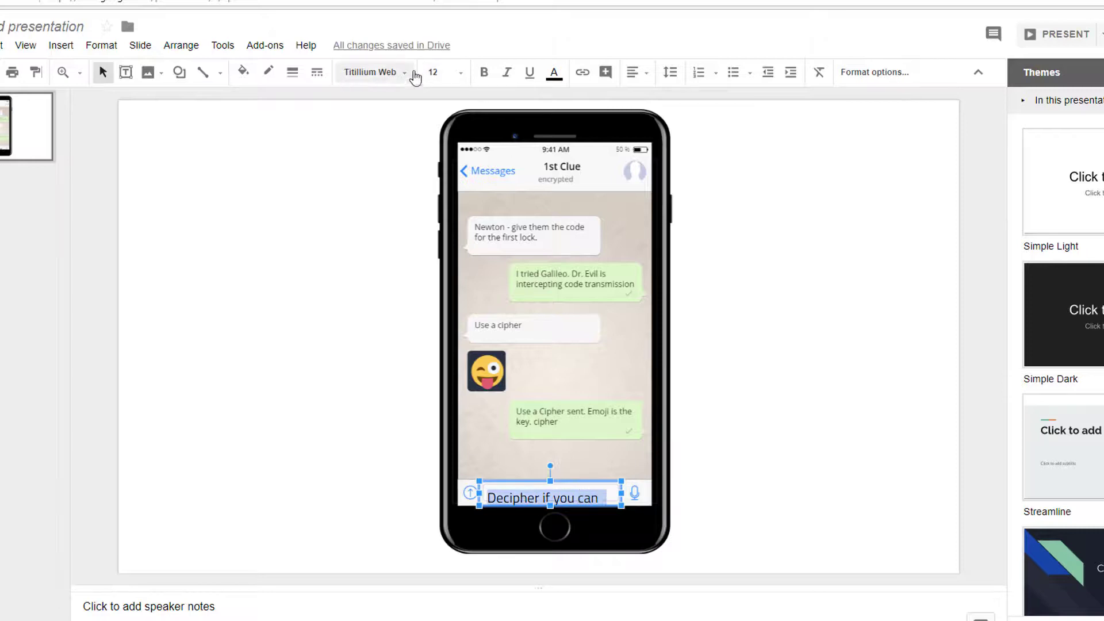
pyautogui.click(582, 71)
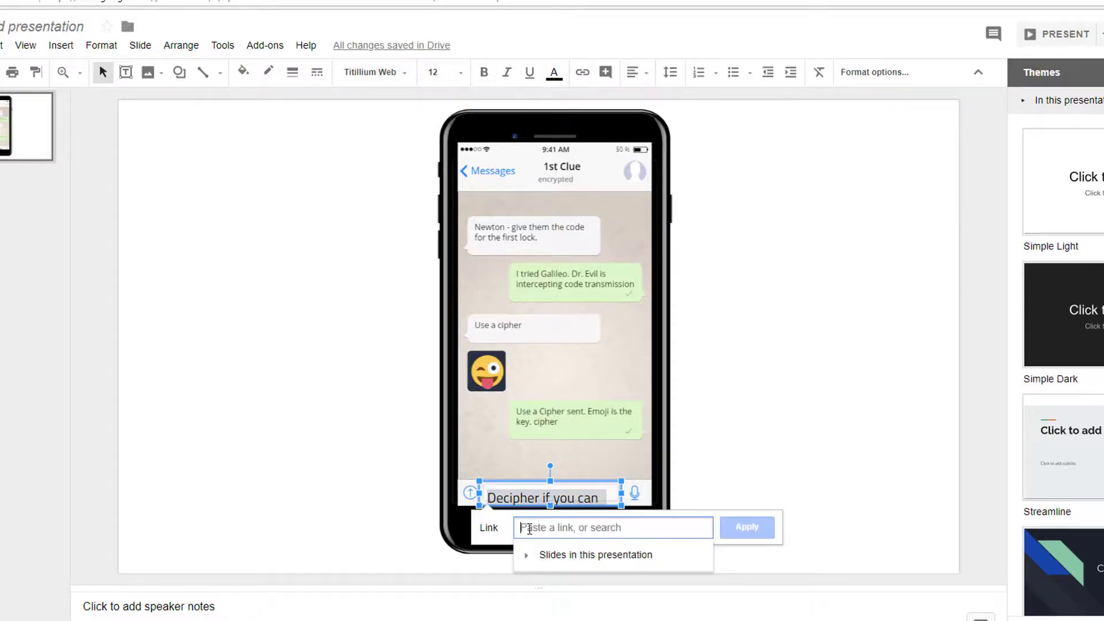
pyautogui.write('https://codemoji.org/#/landing')
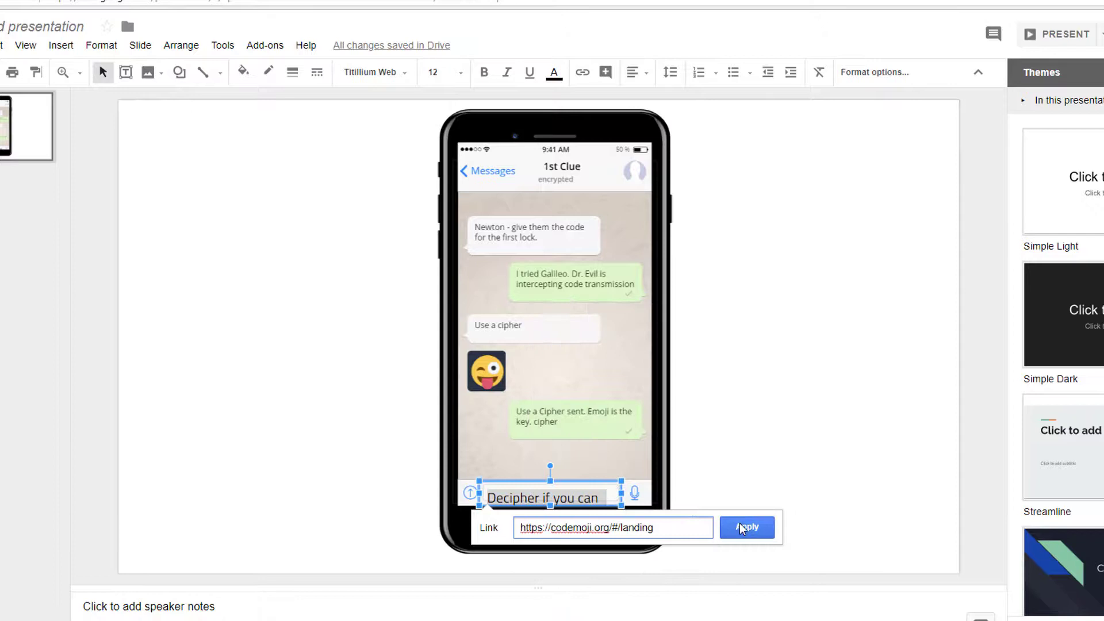
pyautogui.click(747, 526)
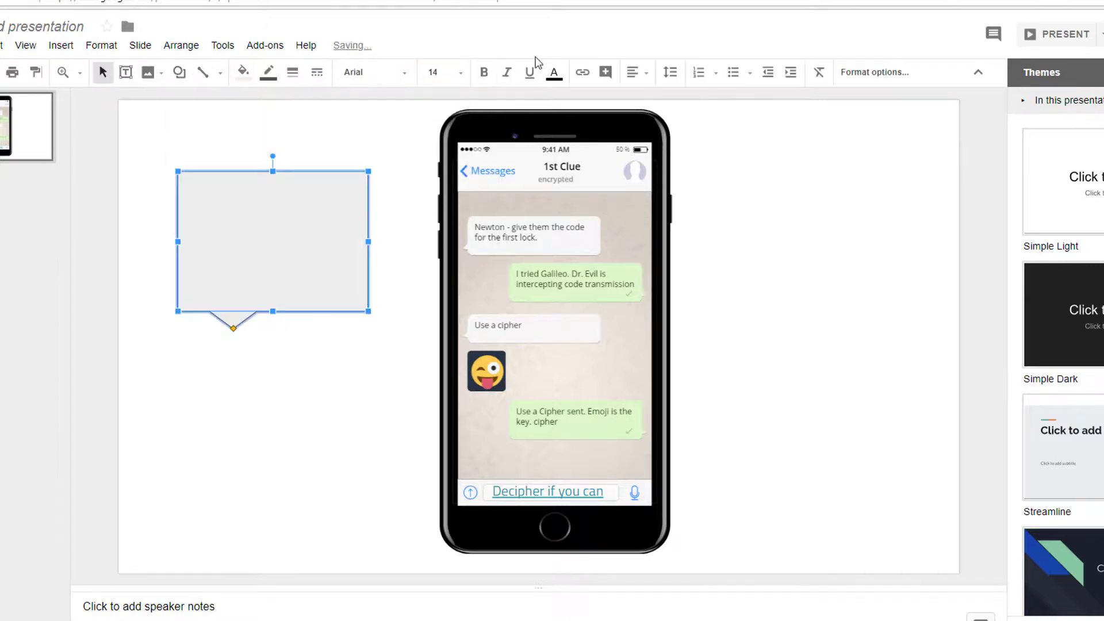
# - Write the 'Click full-screen i...' viewing hint inside the yellow callout
pyautogui.write('Click full-screen i')
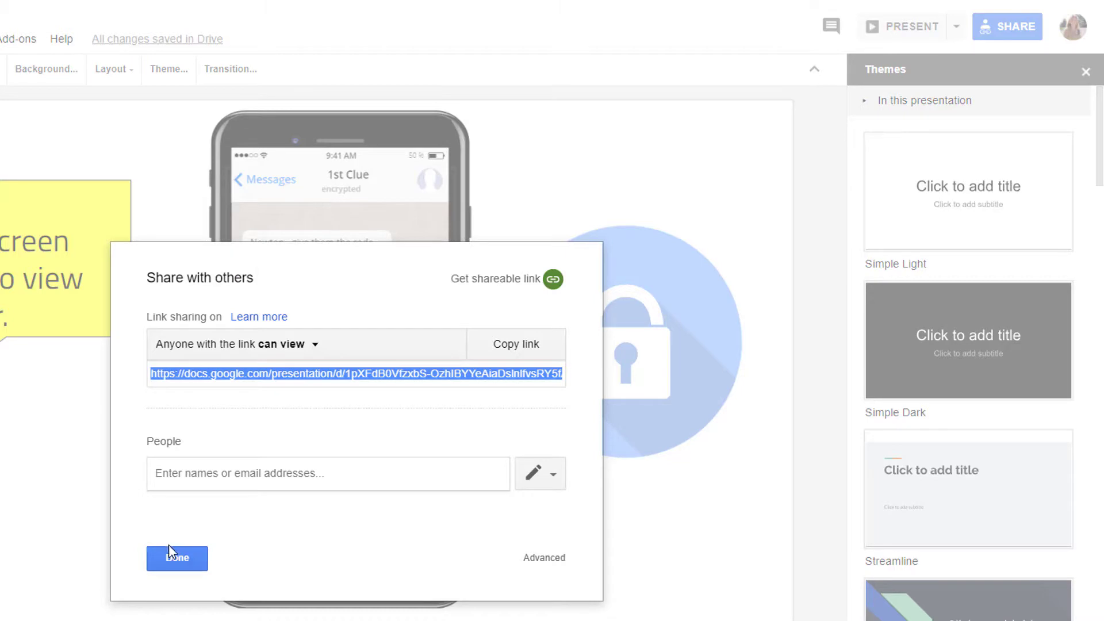
# - Finish sharing so anyone with the link can view, then reach the File menu
pyautogui.click(177, 557)
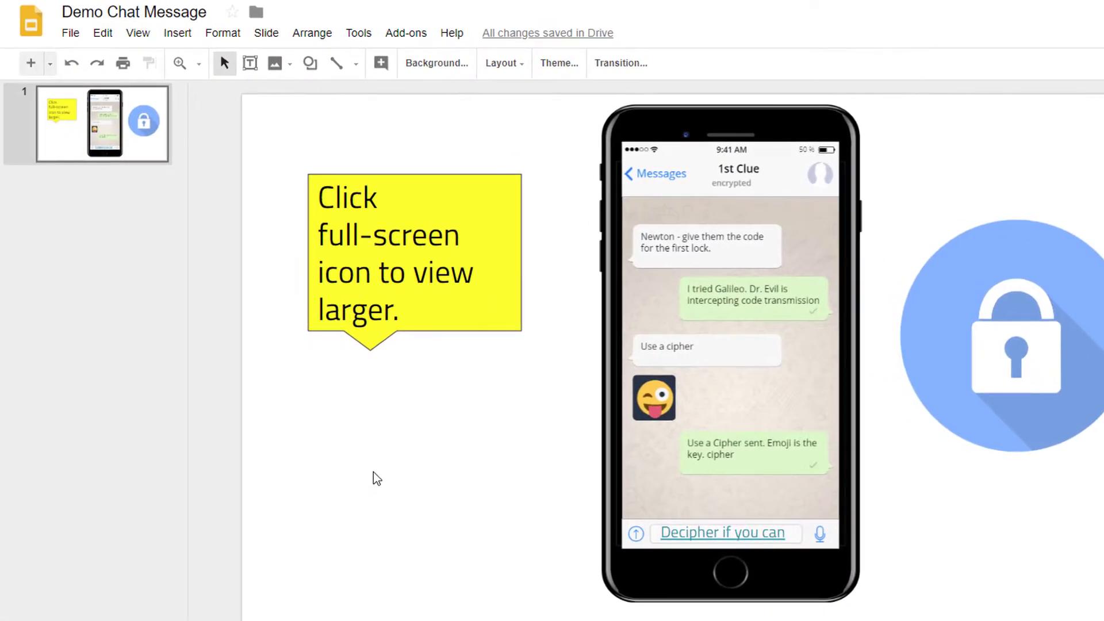
pyautogui.click(70, 32)
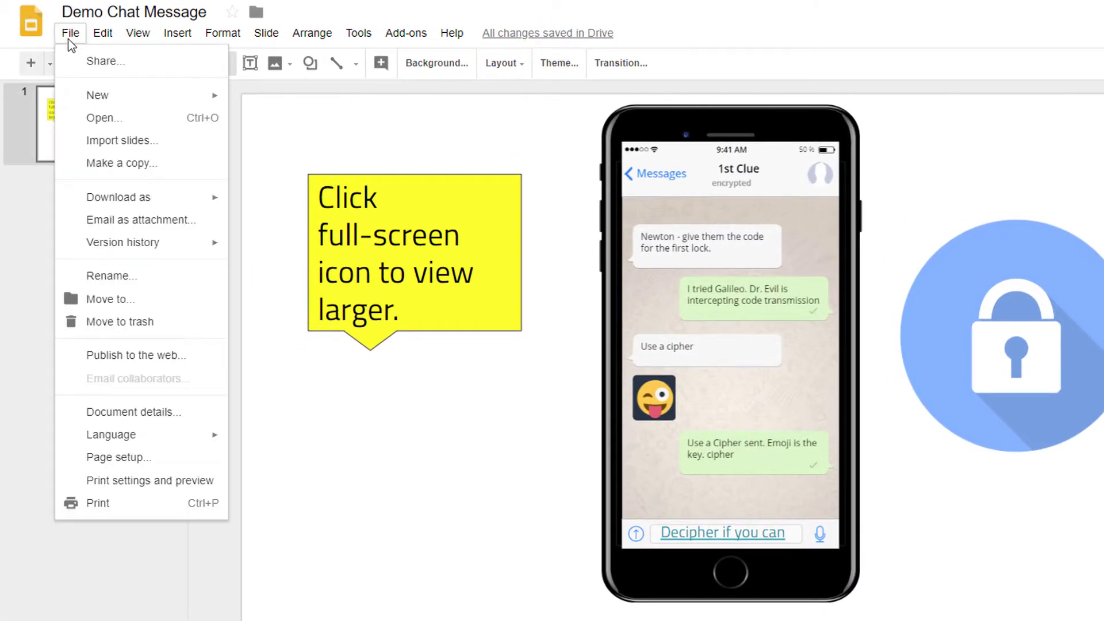